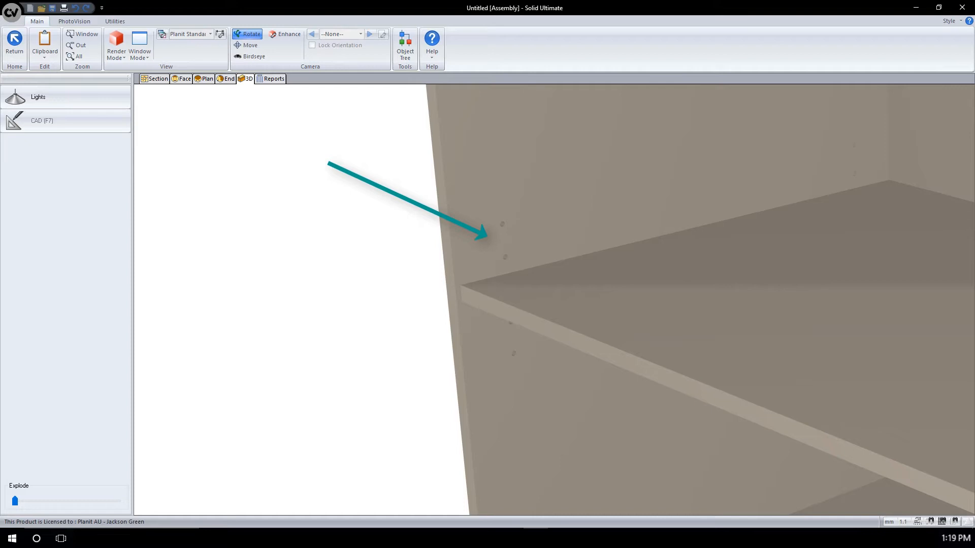
# Step: Exit the 3D assembly view back to the Solid Ultimate start screen
pyautogui.click(116, 44)
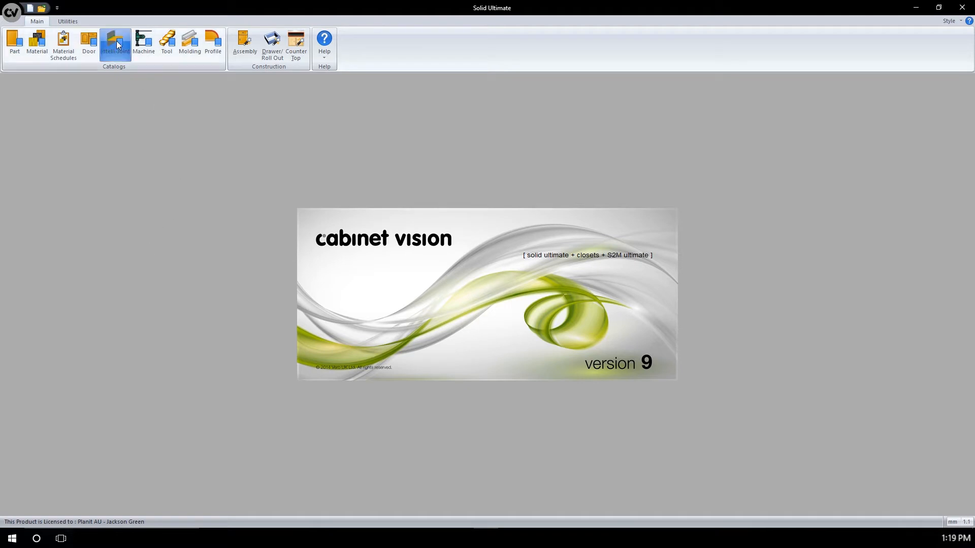
# Step: Open the Intelli-Joint Catalog from the Catalogs ribbon group
pyautogui.click(115, 42)
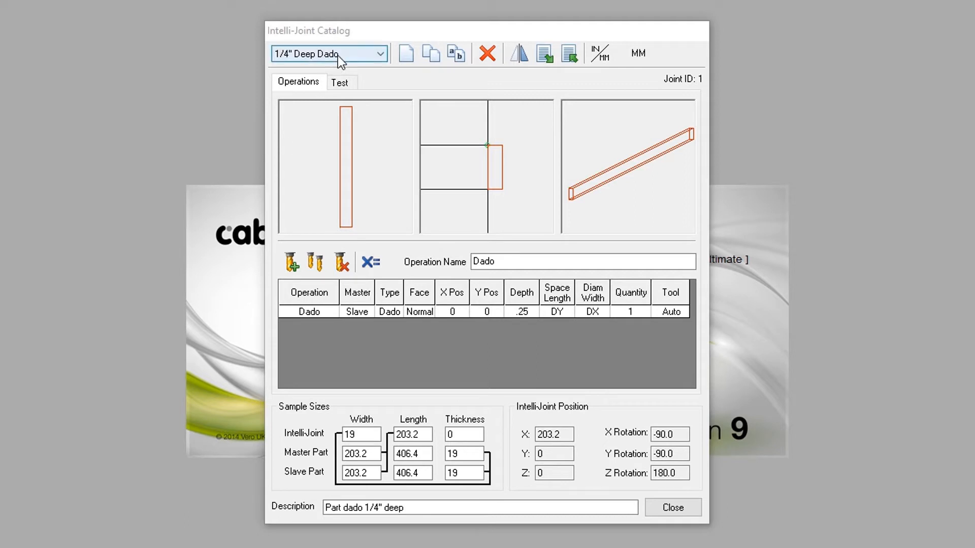
# Step: Select the 3 Adj Shelf Holes joint and look over its operation row settings
pyautogui.click(328, 53)
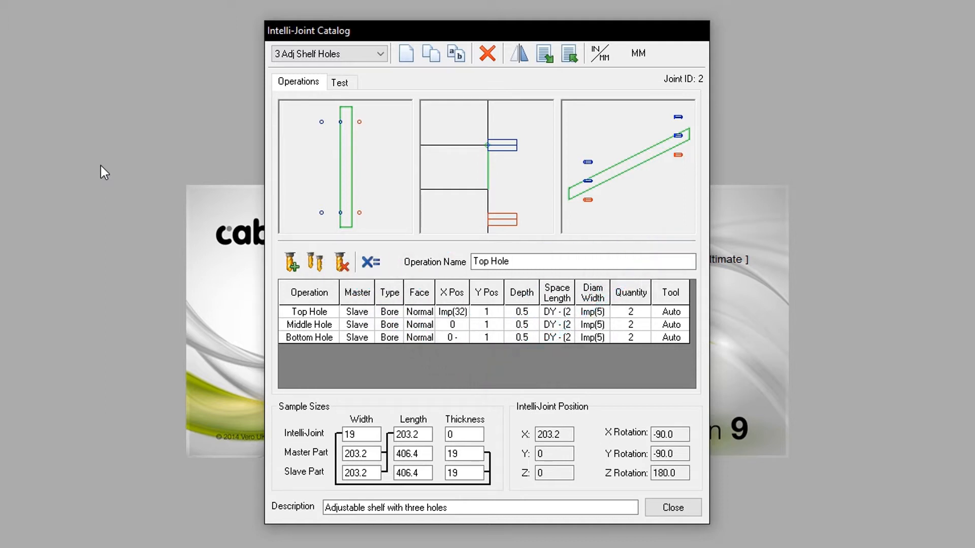
pyautogui.click(344, 167)
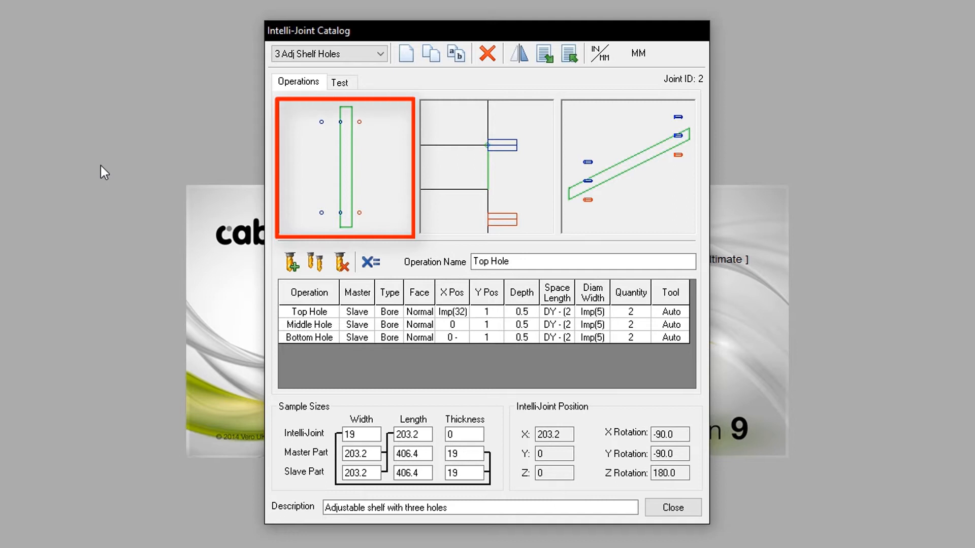
pyautogui.click(486, 168)
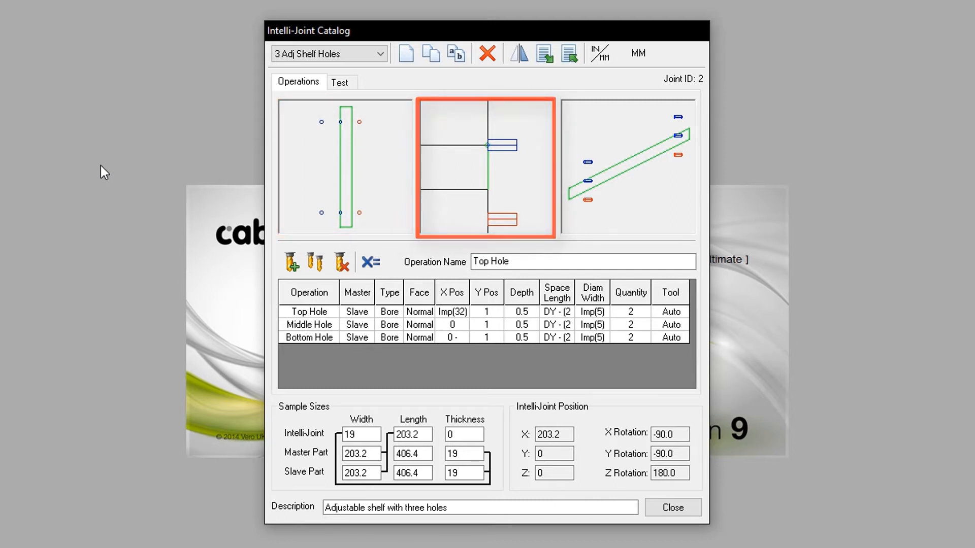
pyautogui.click(626, 167)
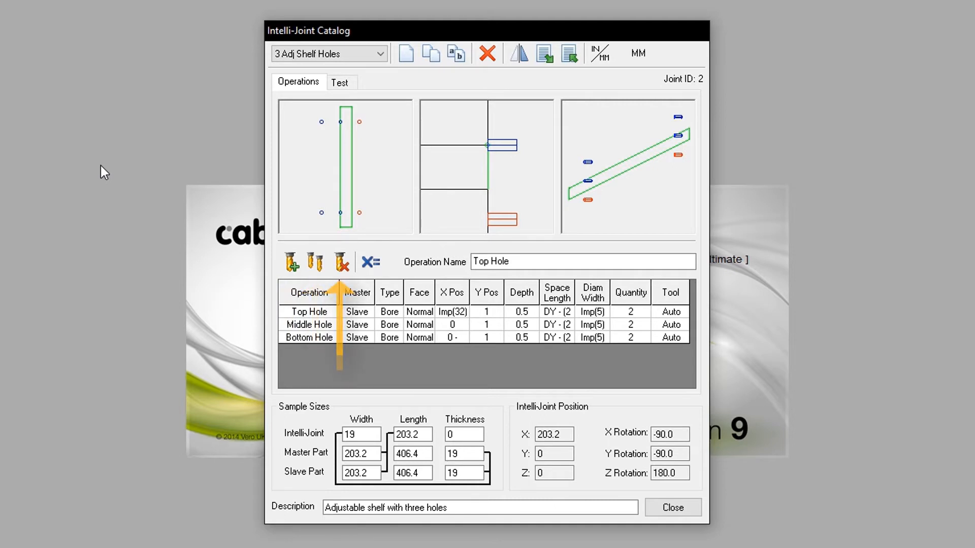
pyautogui.tripleClick(581, 261)
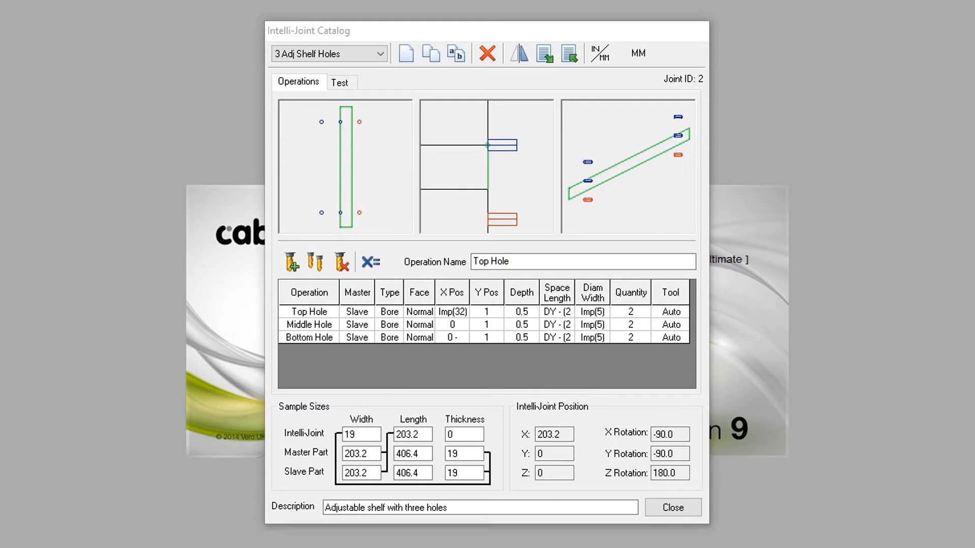
pyautogui.moveTo(219, 328)
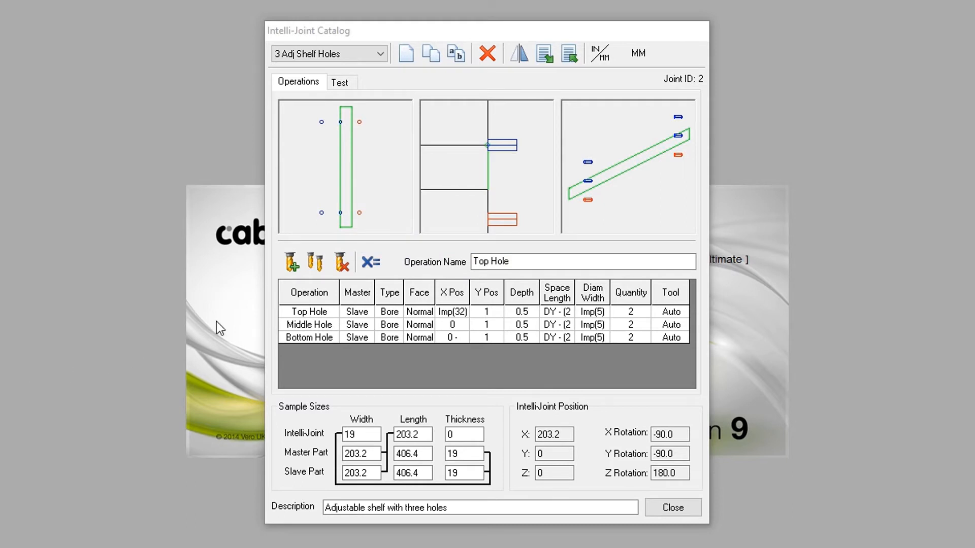
# Step: Review the Top, Middle and Bottom Hole bores, then preview the joint on the Test sample assembly
pyautogui.click(308, 312)
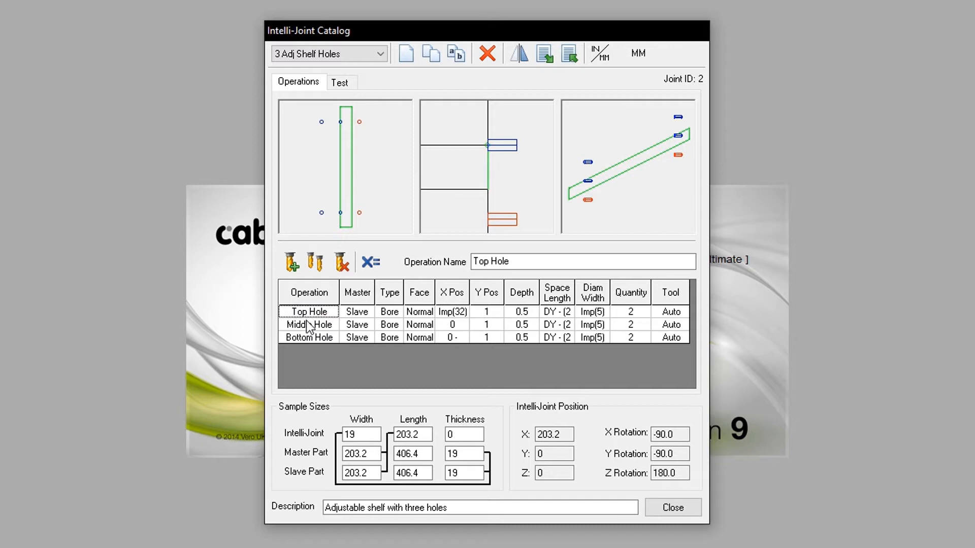
pyautogui.click(308, 324)
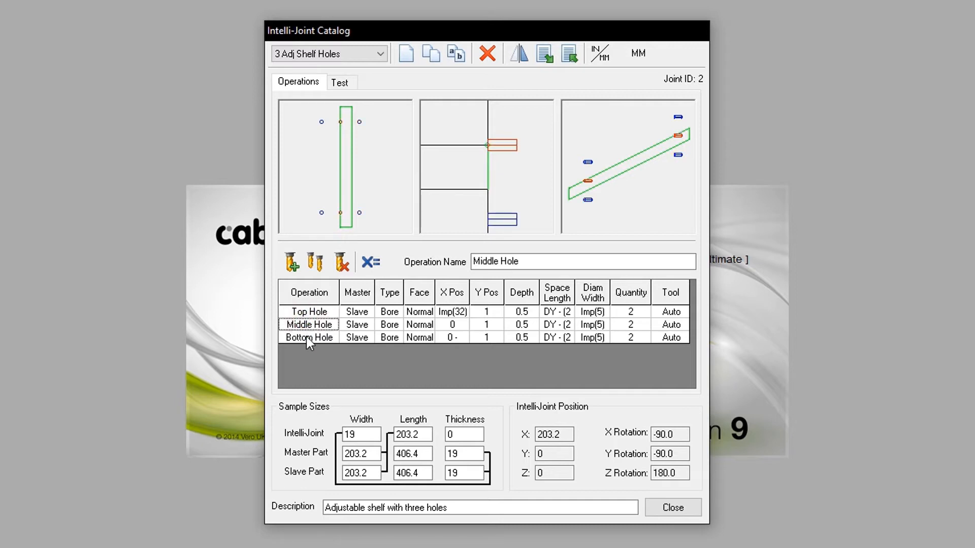
pyautogui.click(307, 337)
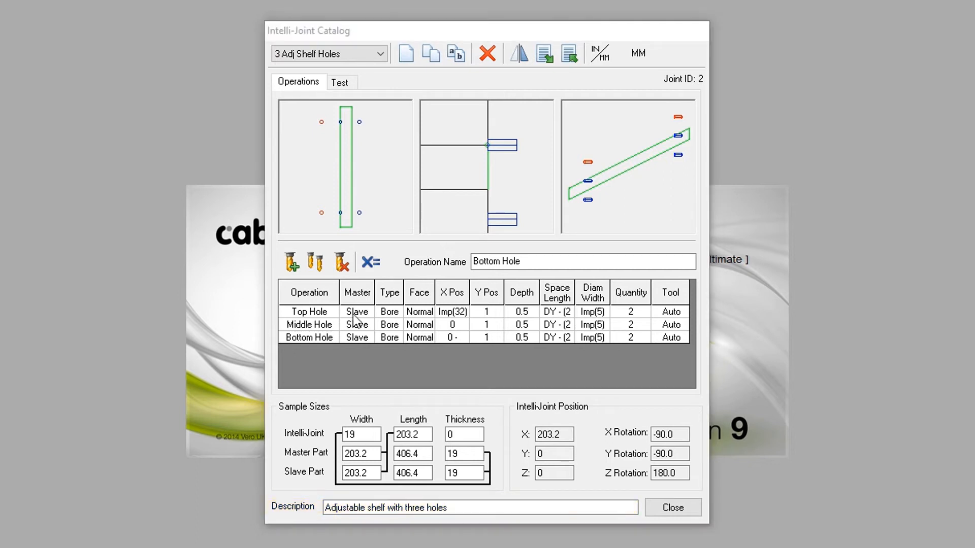
pyautogui.moveTo(336, 164)
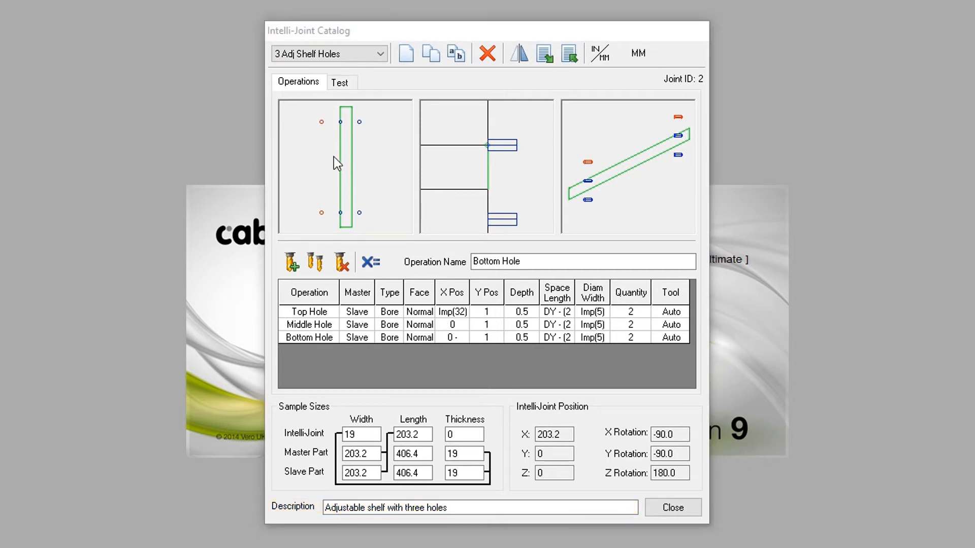
pyautogui.click(339, 83)
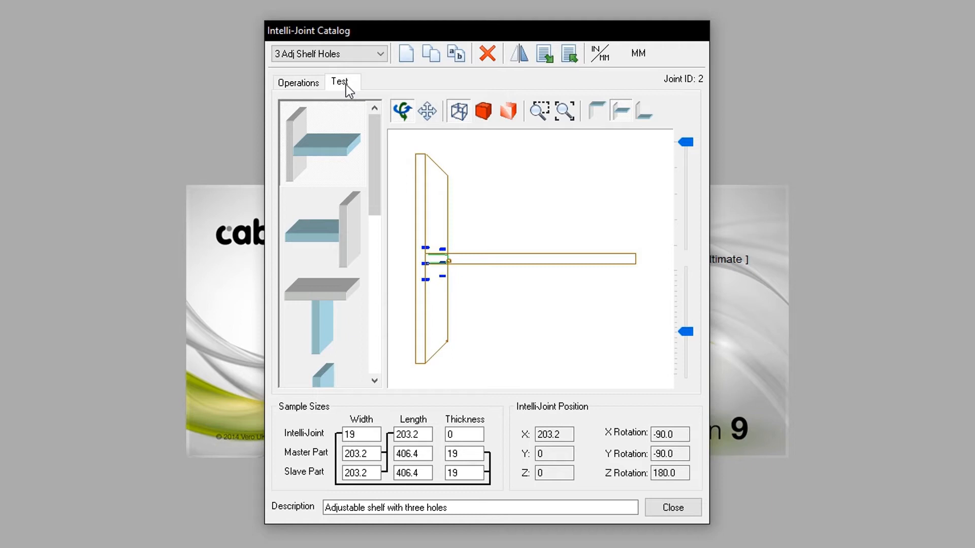
pyautogui.moveTo(533, 207)
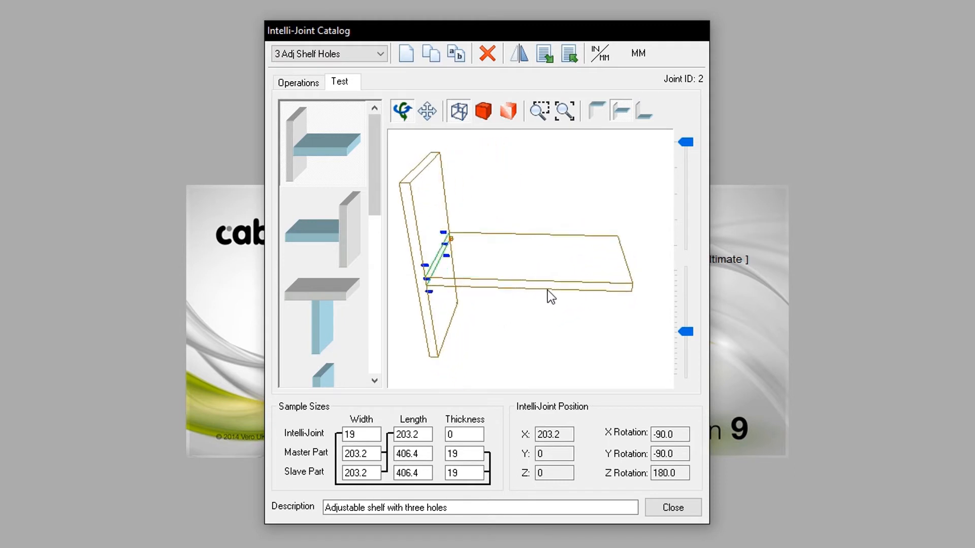
# Step: Rotate the sample assembly into a 3D view to inspect the shelf holes
pyautogui.click(599, 112)
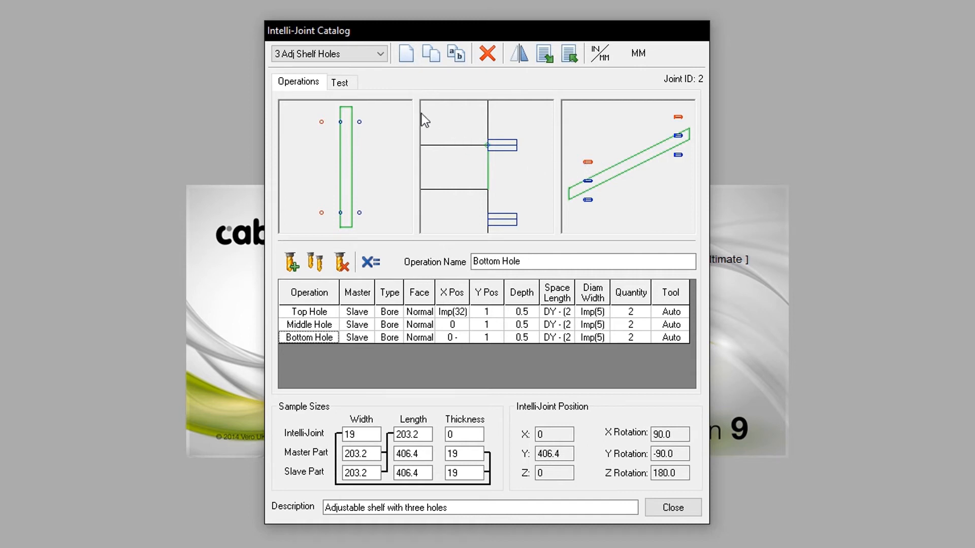
# Step: Create a new joint named 'Test Cam and Dowel' and add its first bore operation
pyautogui.click(430, 53)
pyautogui.write('Test Cam and Dowel')
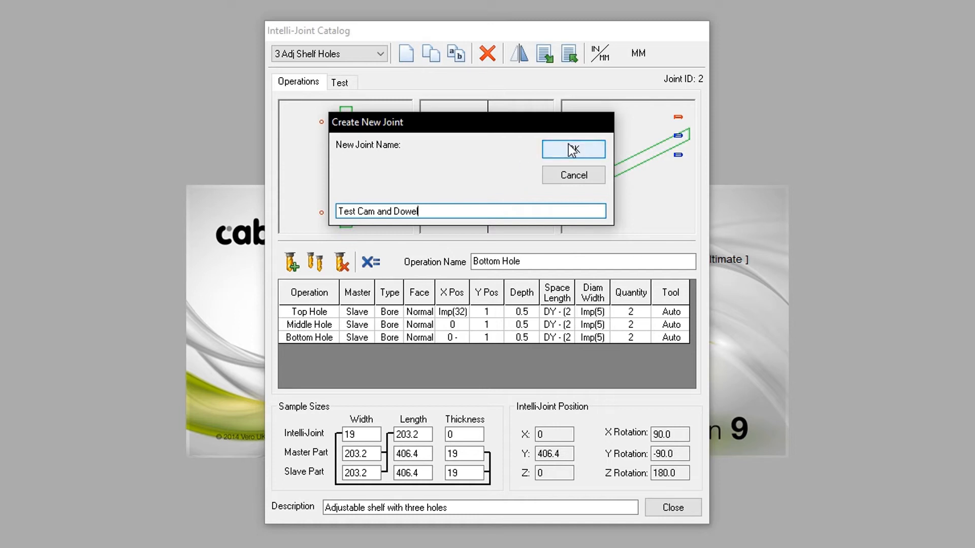
pyautogui.click(571, 150)
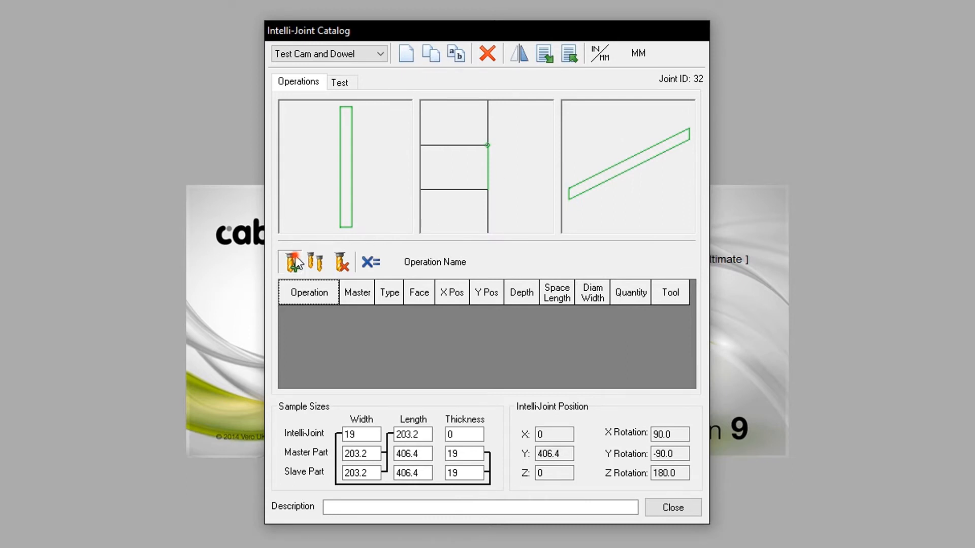
pyautogui.click(291, 262)
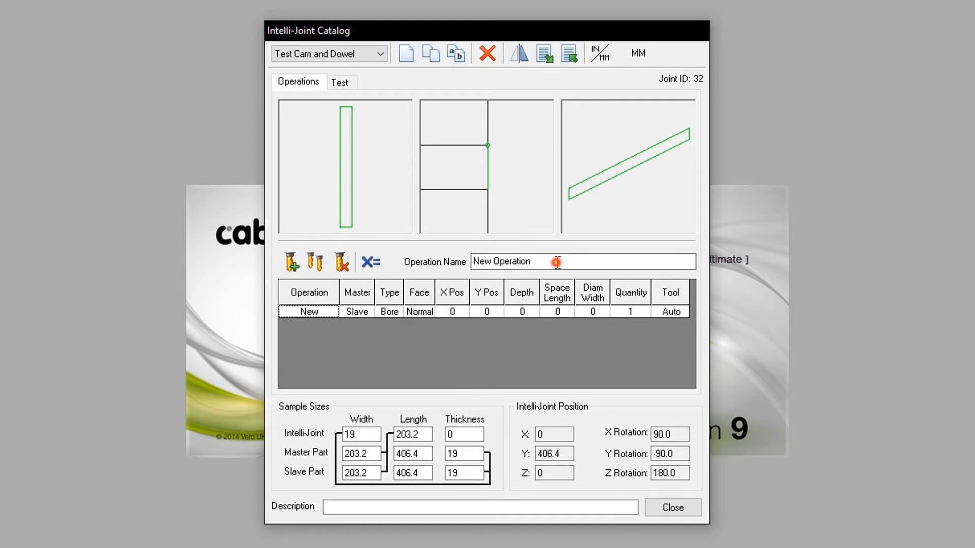
# Step: Name the operation 'Cam hole', assign it to the master part, and start choosing its face
pyautogui.write('Ca')
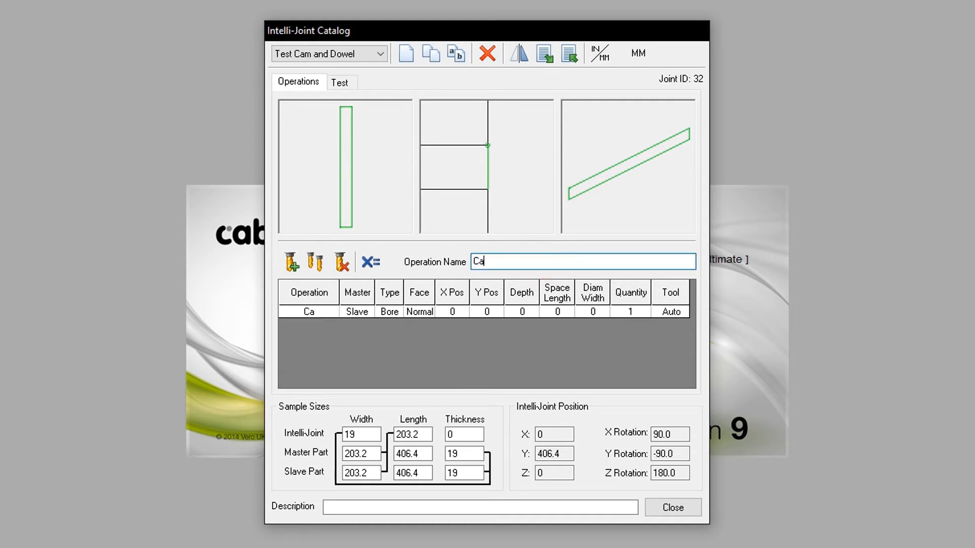
pyautogui.write('m hole')
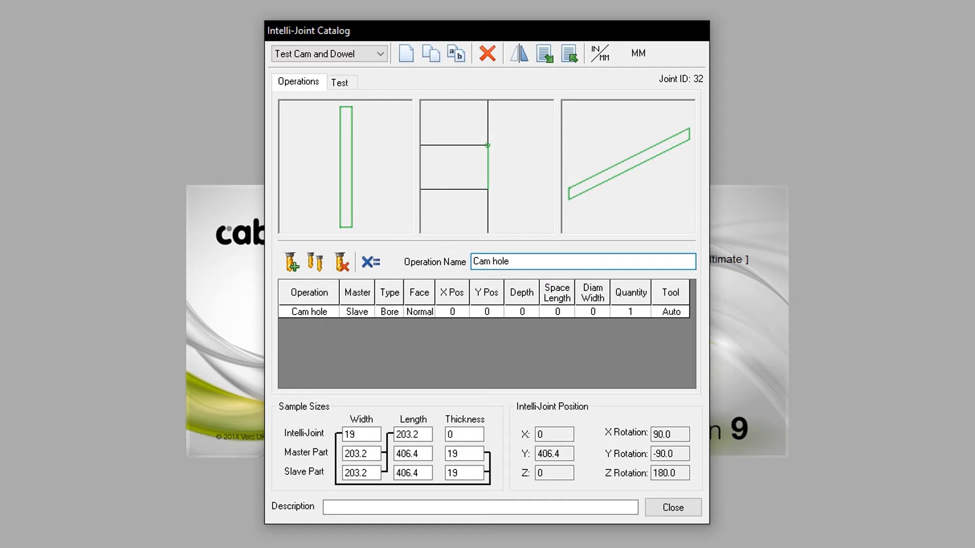
pyautogui.click(583, 261)
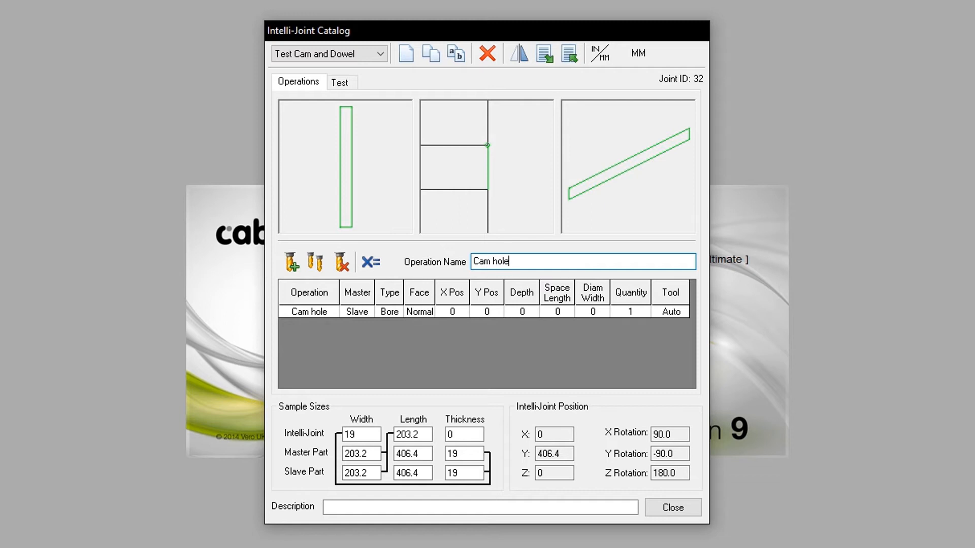
pyautogui.moveTo(355, 323)
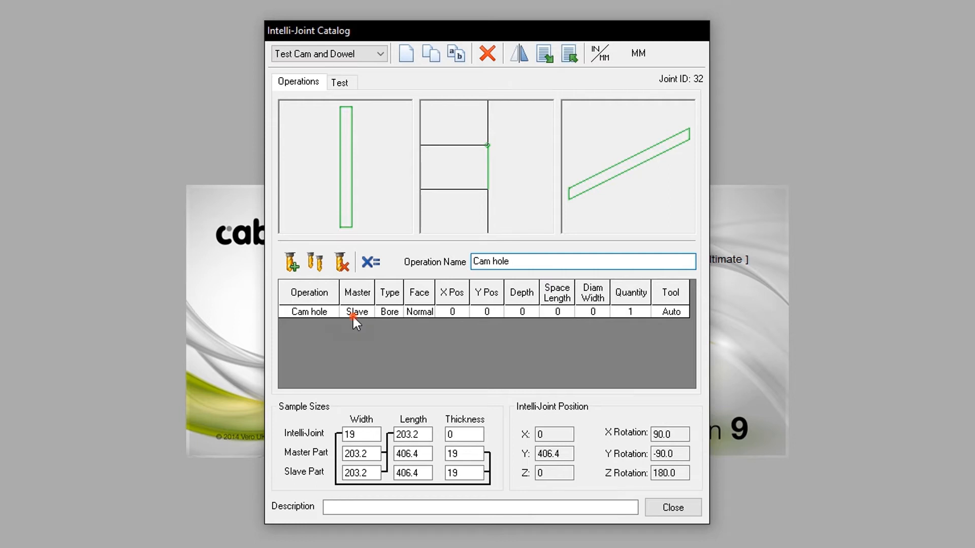
pyautogui.click(356, 312)
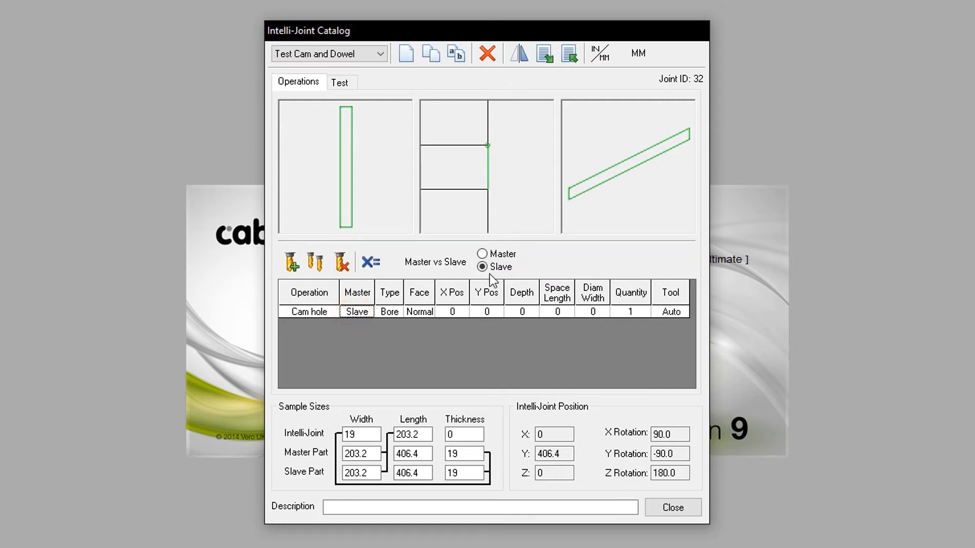
pyautogui.click(481, 254)
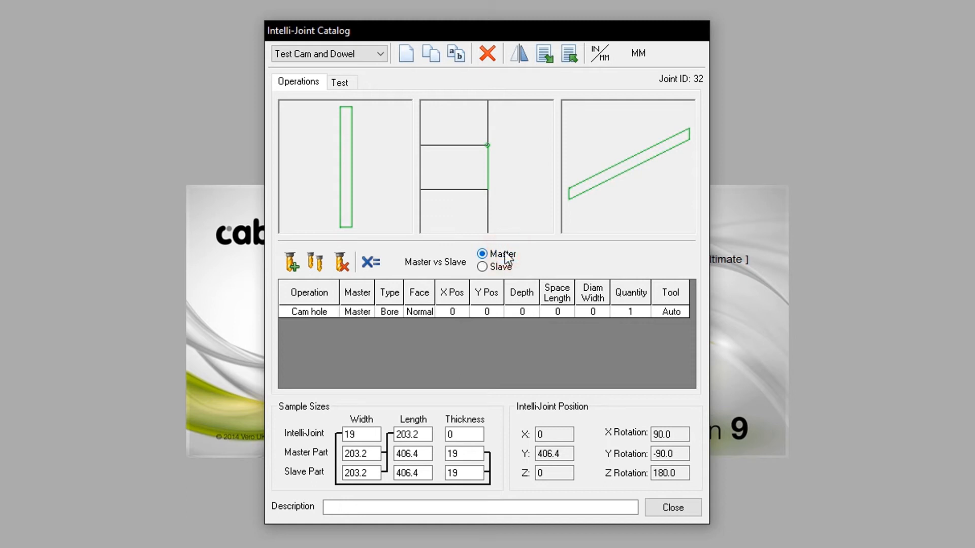
pyautogui.moveTo(397, 316)
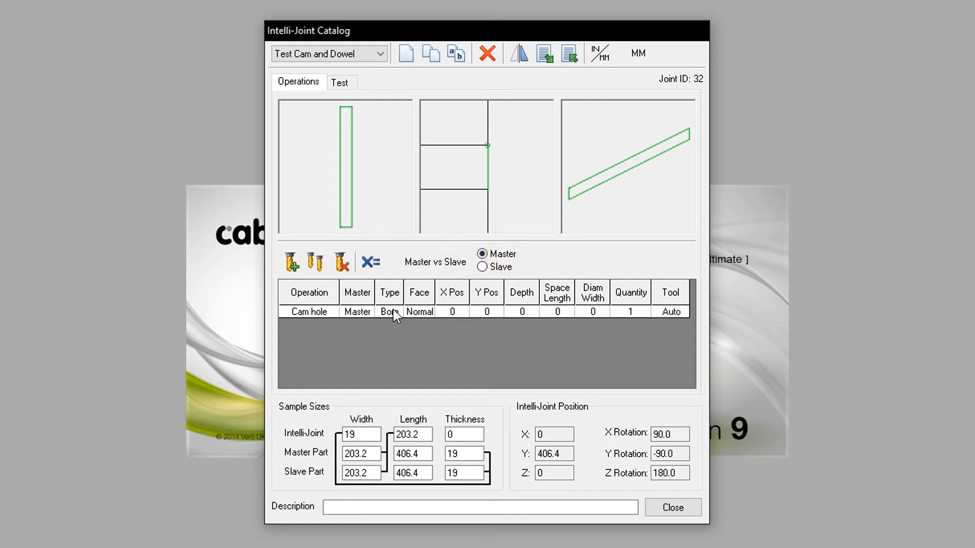
pyautogui.click(419, 312)
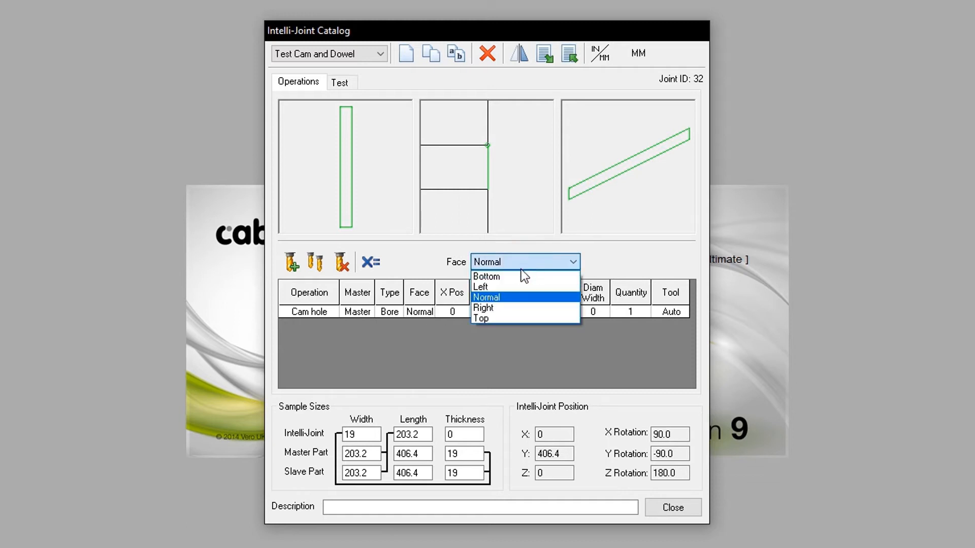
# Step: Bore the cam hole into the Left face with X position IMP(34)
pyautogui.click(480, 286)
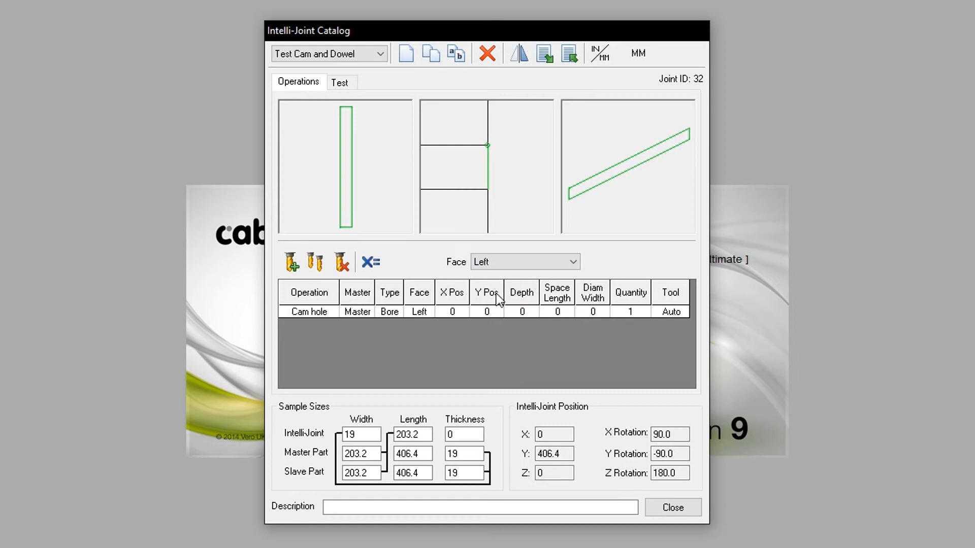
pyautogui.click(452, 311)
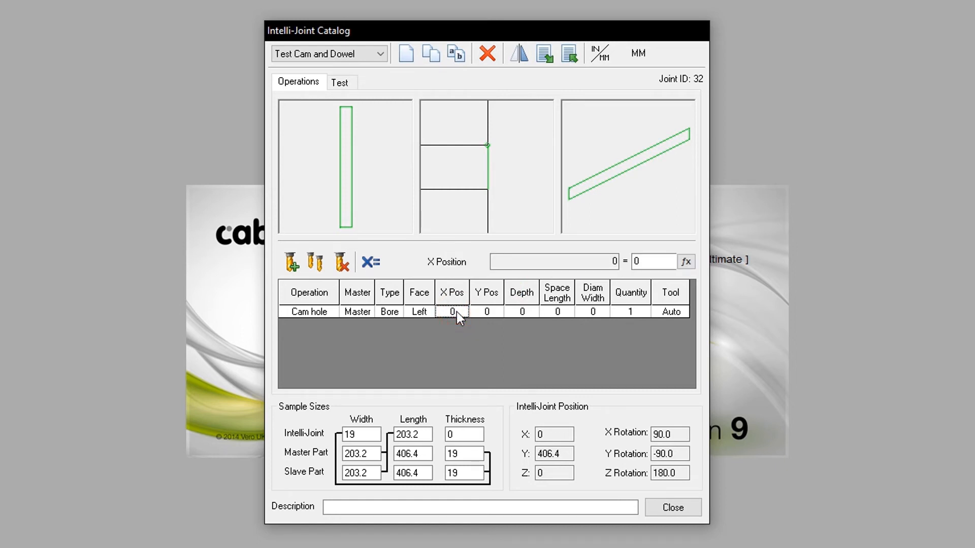
pyautogui.click(685, 261)
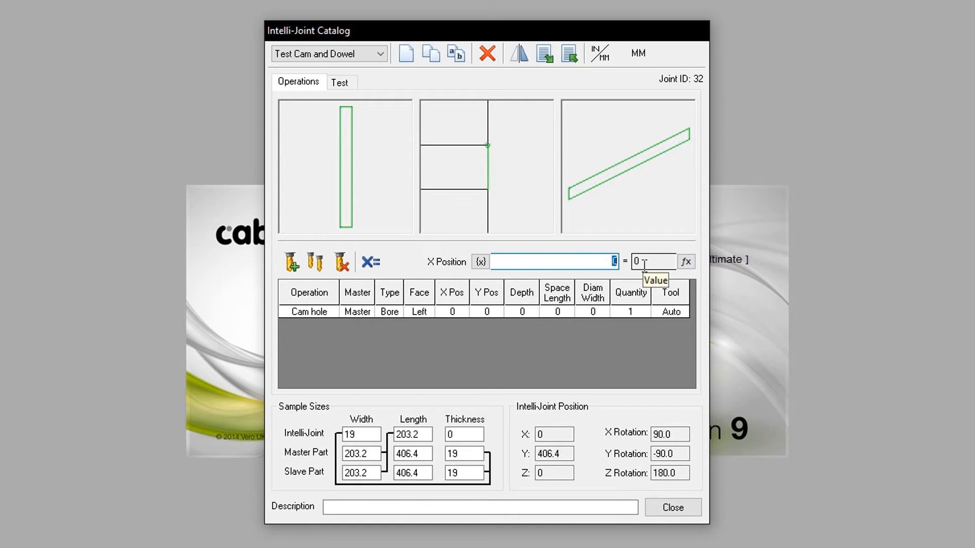
pyautogui.click(553, 261)
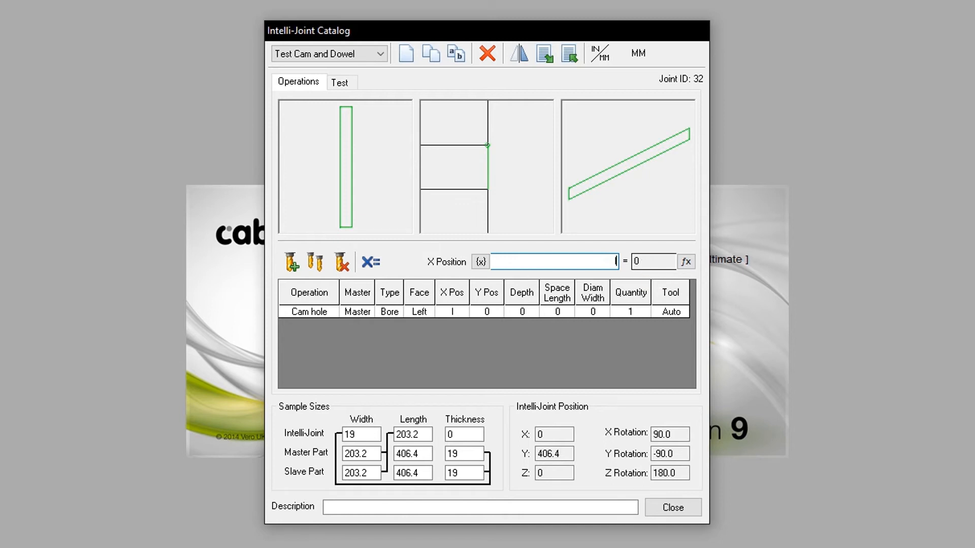
pyautogui.write('IMP(')
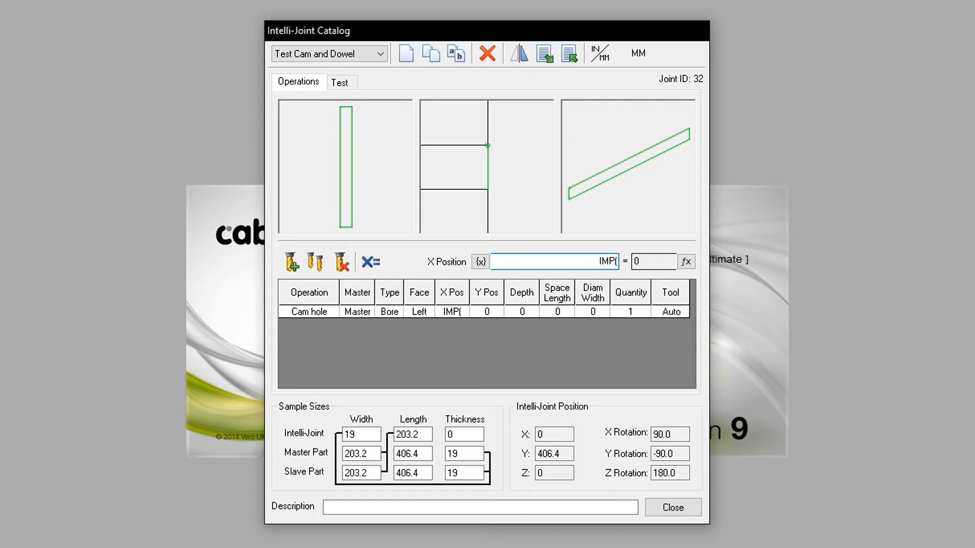
pyautogui.write('34')
pyautogui.click(486, 312)
pyautogui.write('DY/2')
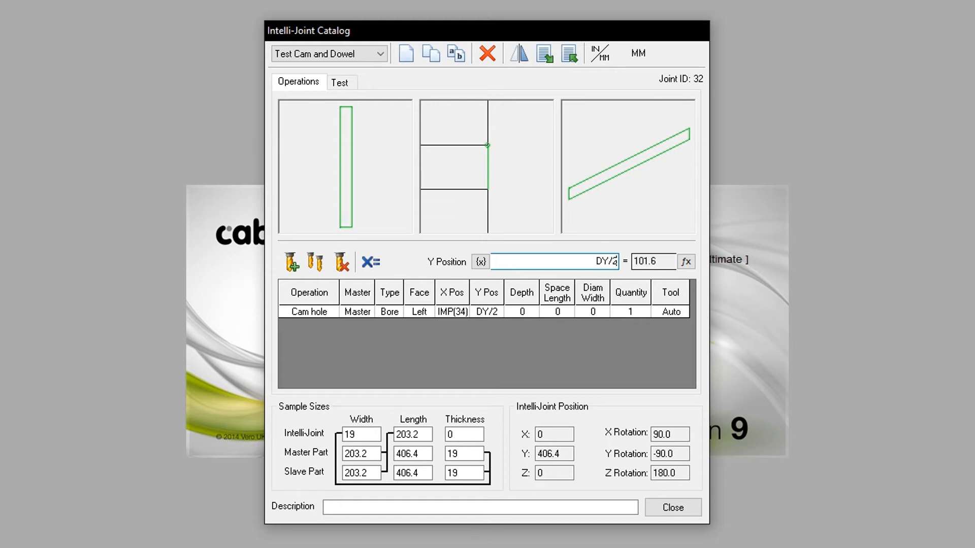
# Step: Set the cam hole's Y position DY/2, depth 12.7mm and diameter 15mm
pyautogui.click(521, 312)
pyautogui.write('12.7')
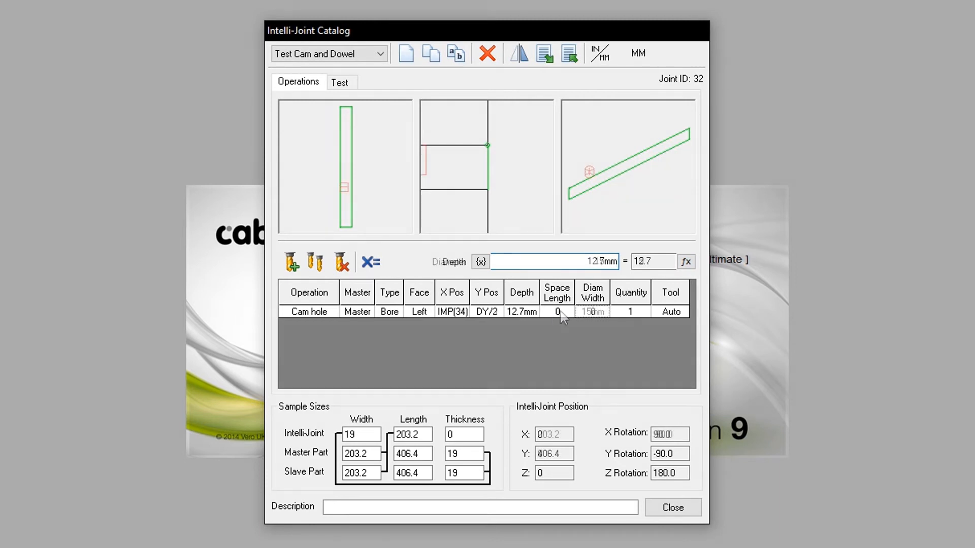
pyautogui.click(591, 312)
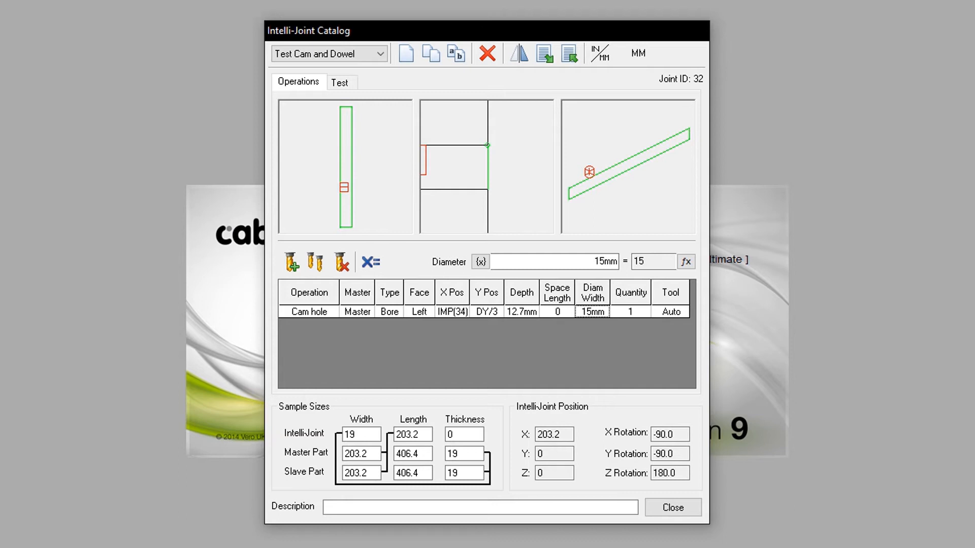
pyautogui.click(630, 311)
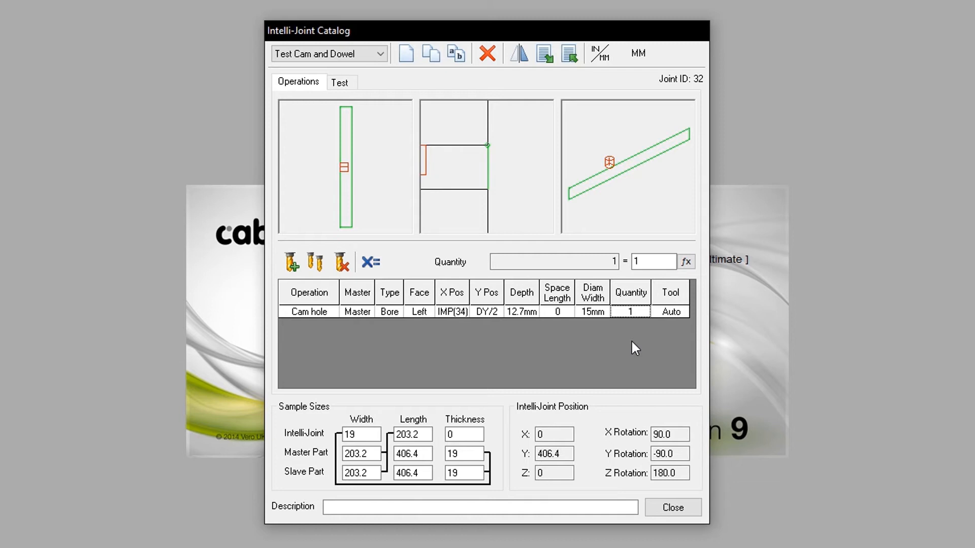
pyautogui.click(452, 311)
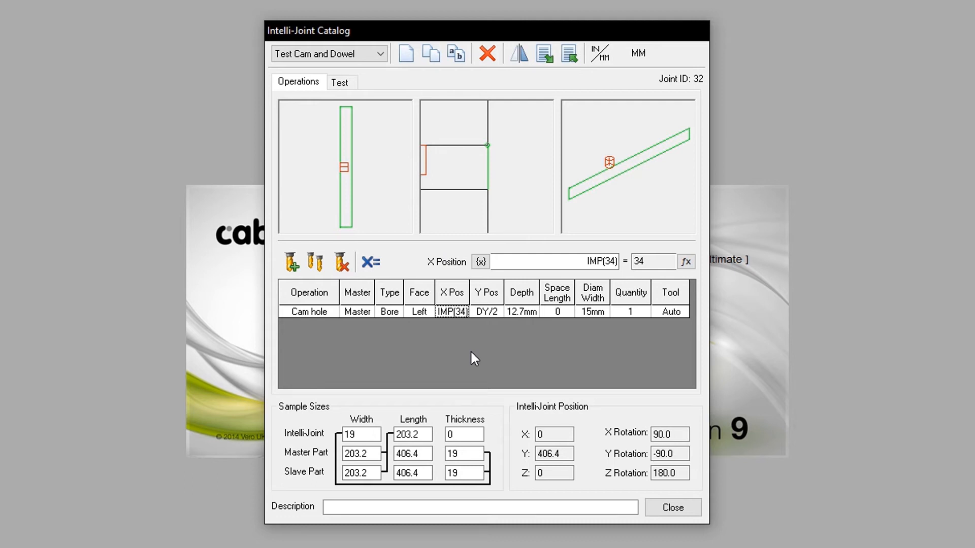
# Step: Add a master Peg hole on the normal face at DX/2, DY/2, 34mm deep, 9mm diameter
pyautogui.click(291, 262)
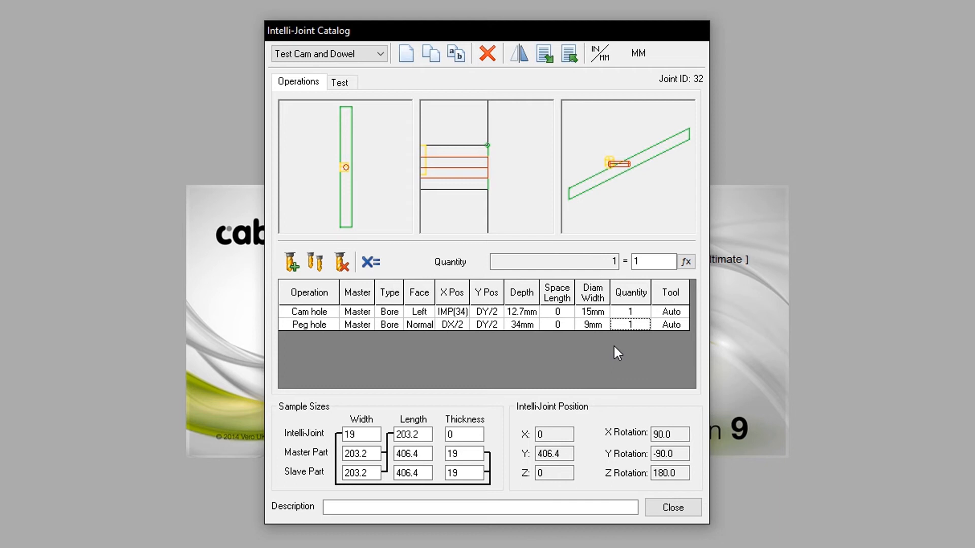
# Step: Add a slave Stud hole on the normal face at DX/2, DY/2, 12.7mm deep, 7mm diameter
pyautogui.click(291, 260)
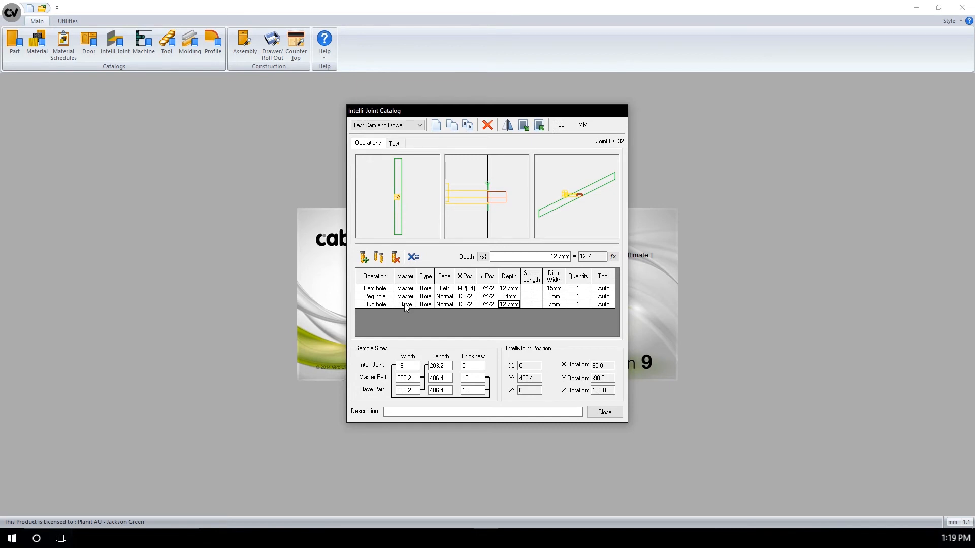
# Step: Close the Intelli-Joint Catalog to return to the base cabinet
pyautogui.click(602, 411)
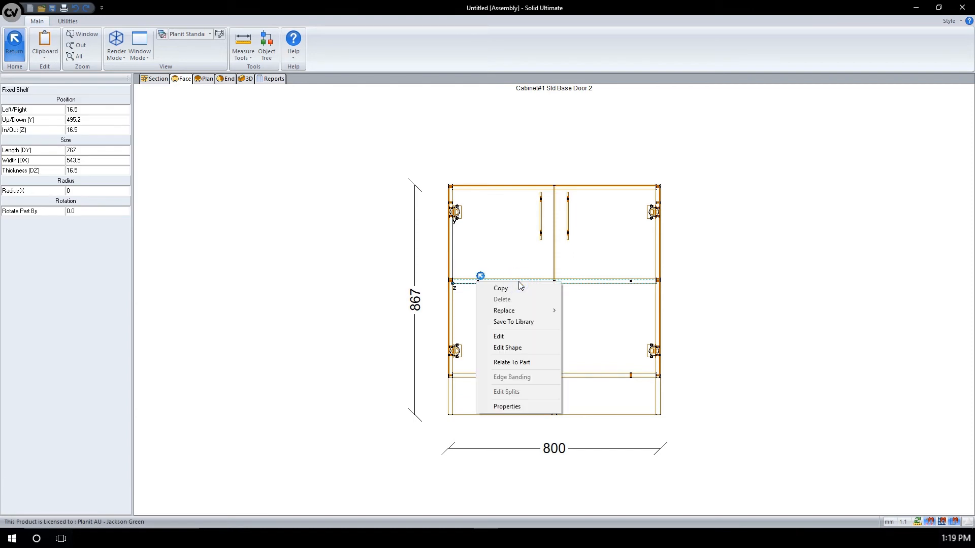
pyautogui.moveTo(497, 336)
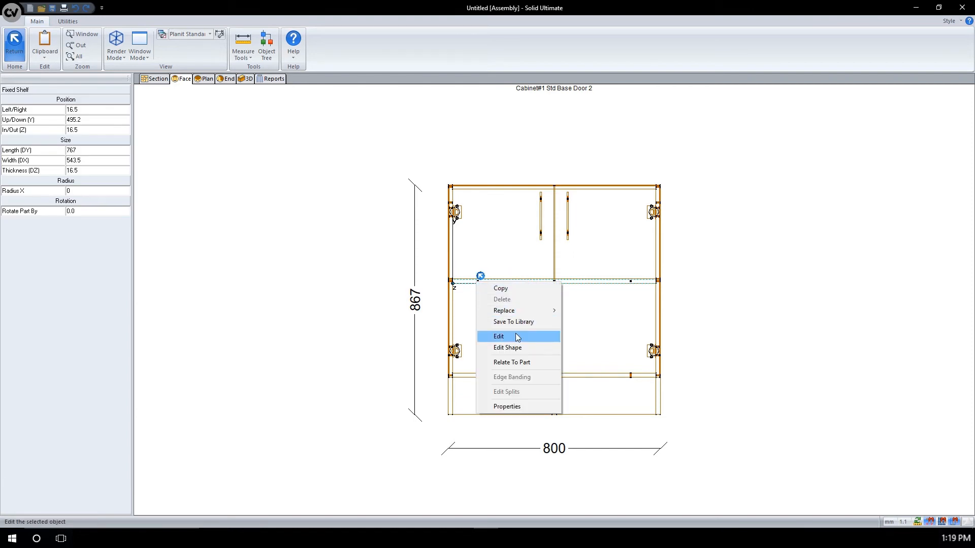
pyautogui.click(497, 336)
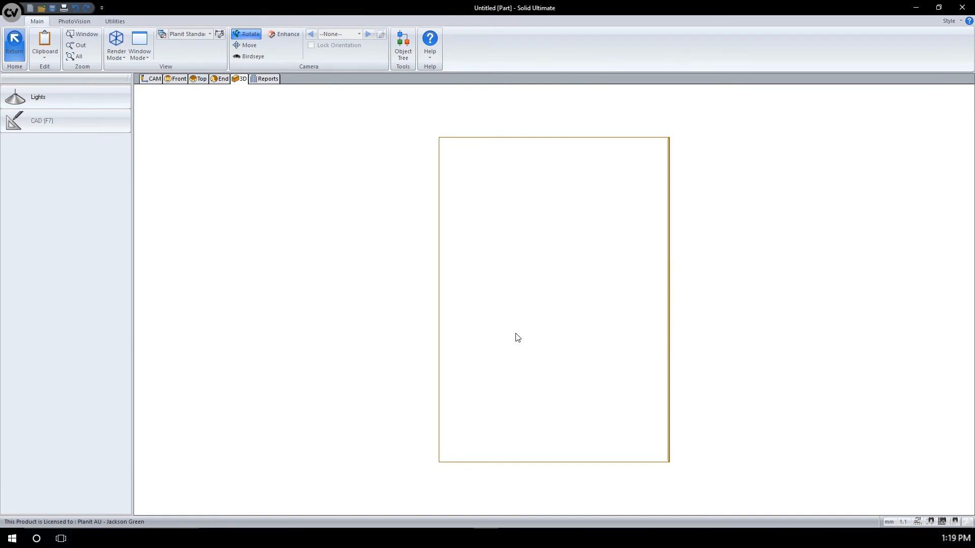
pyautogui.moveTo(284, 91)
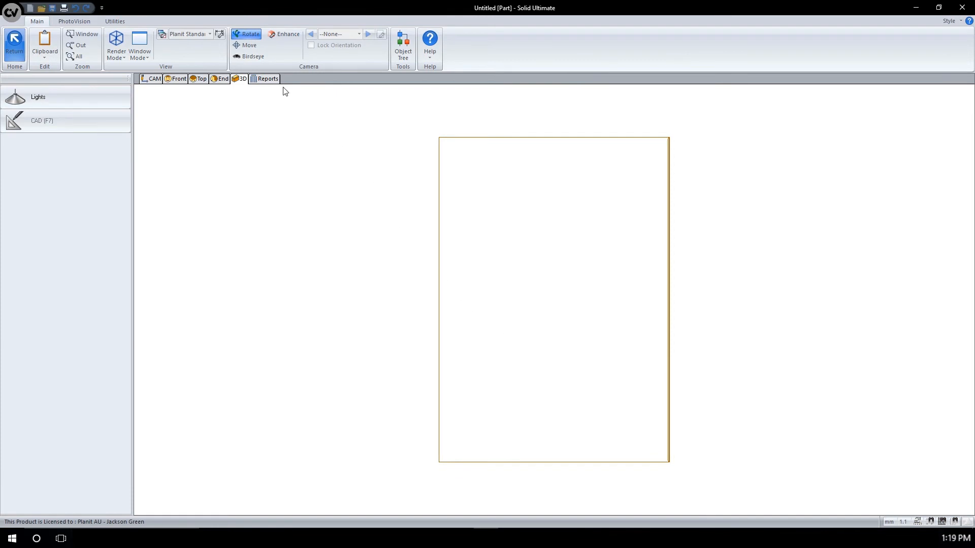
pyautogui.click(267, 78)
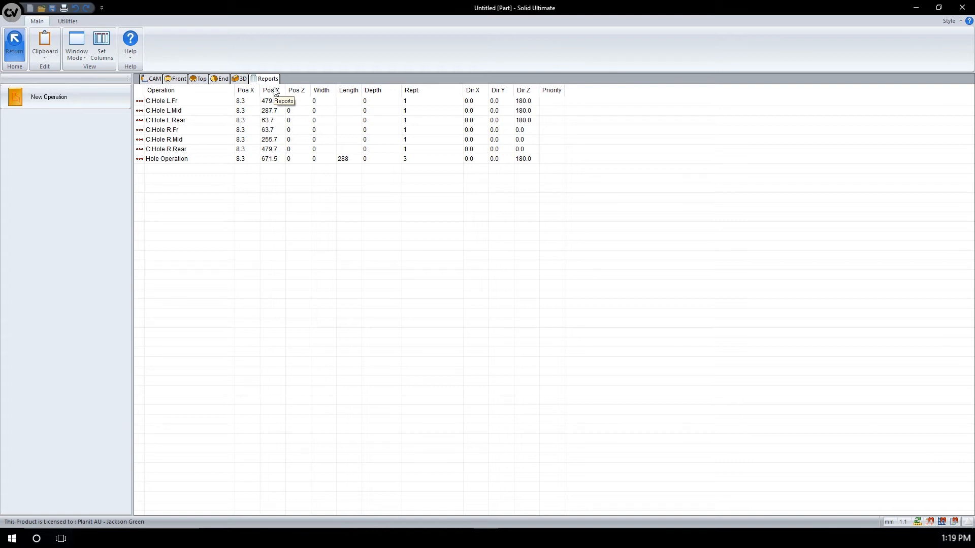
pyautogui.moveTo(287, 175)
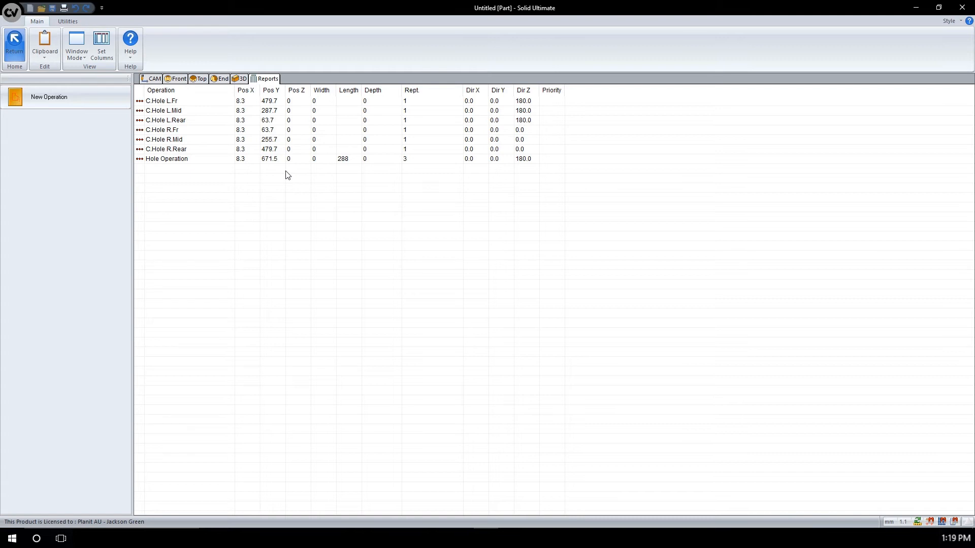
pyautogui.click(166, 159)
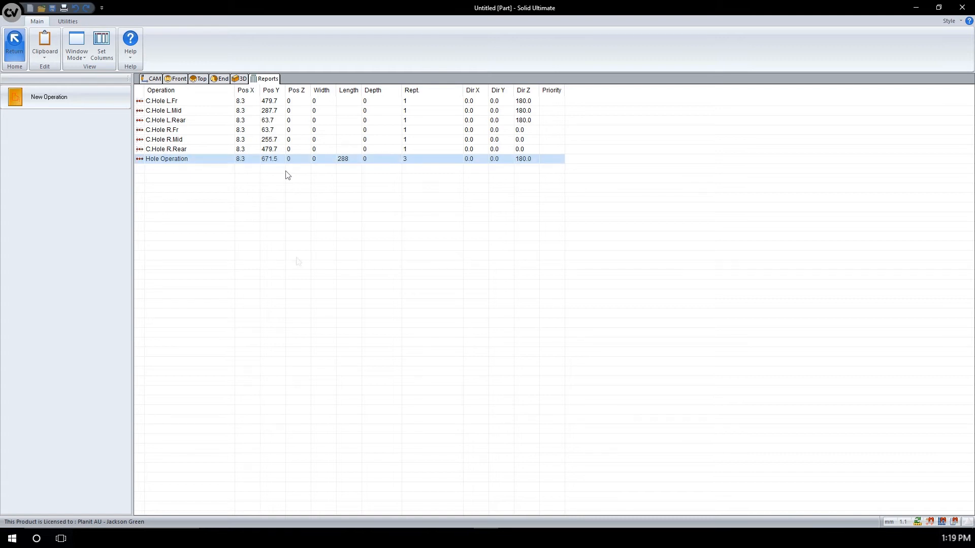
pyautogui.click(167, 158)
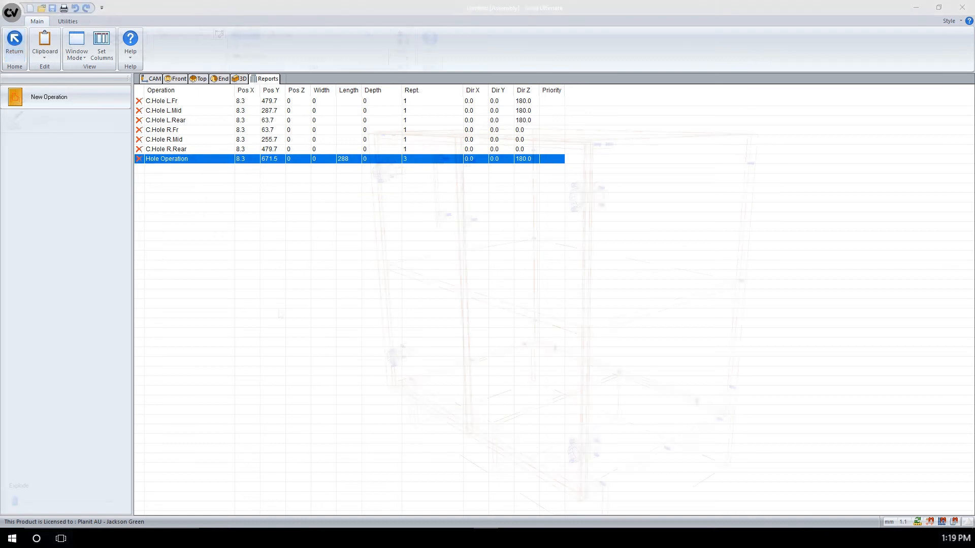
pyautogui.click(243, 78)
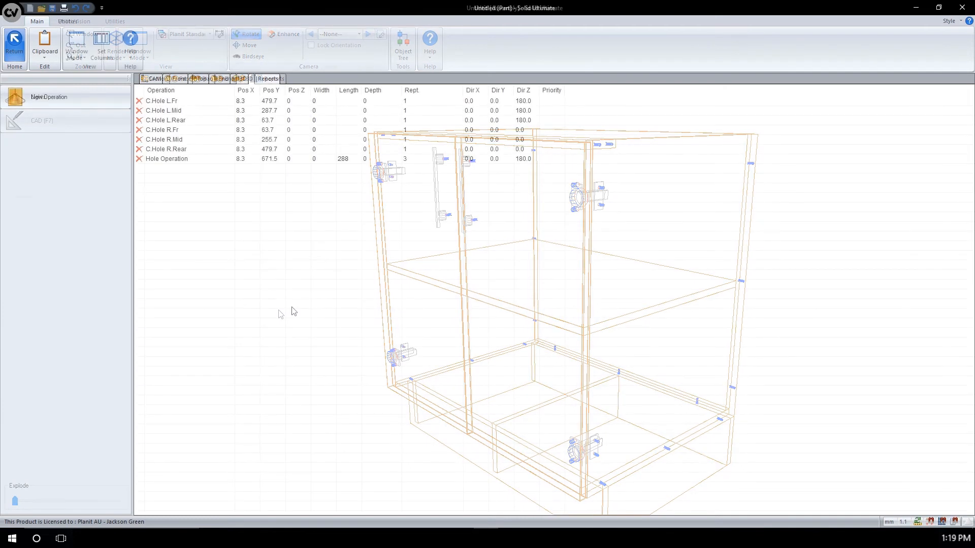
pyautogui.click(49, 97)
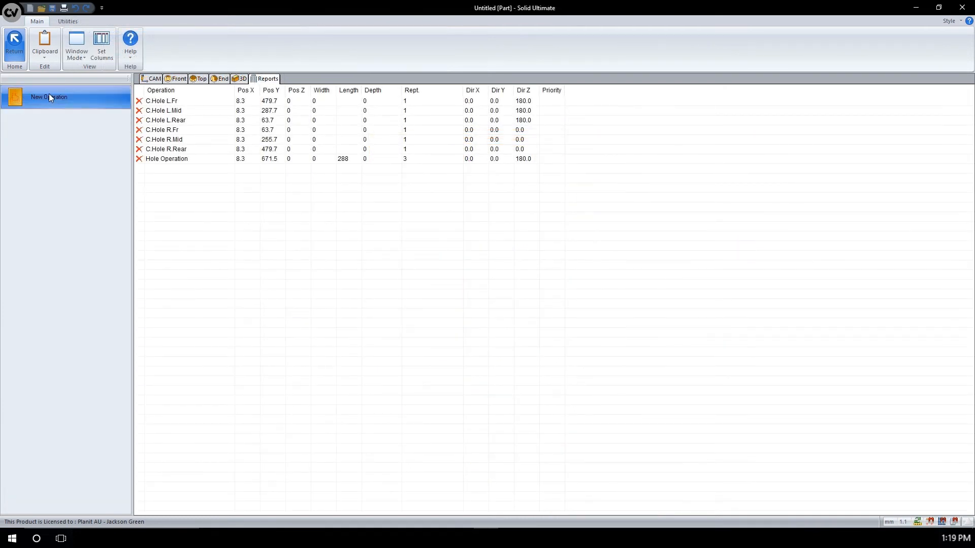
# Step: Start a new Intelli-Joint operation on the shelf's top work plane
pyautogui.click(49, 97)
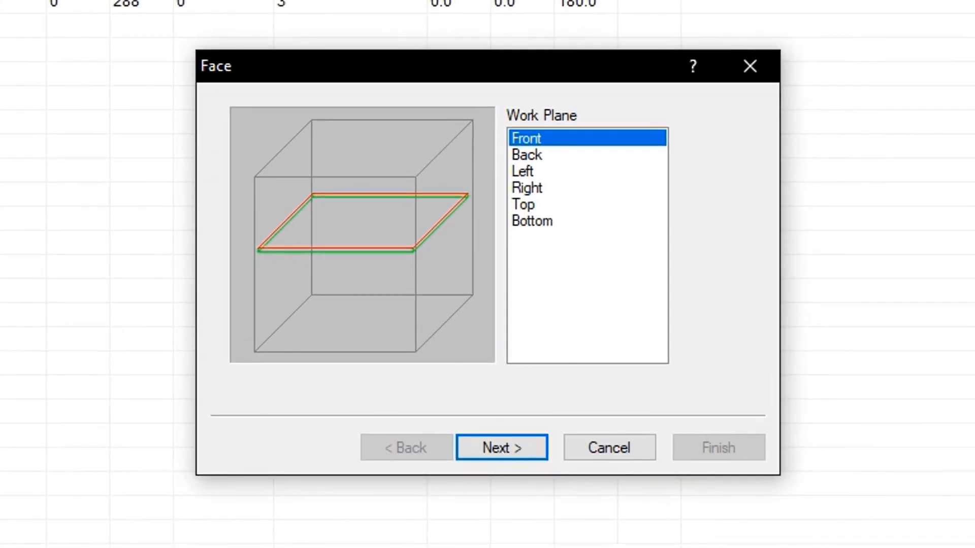
pyautogui.moveTo(262, 122)
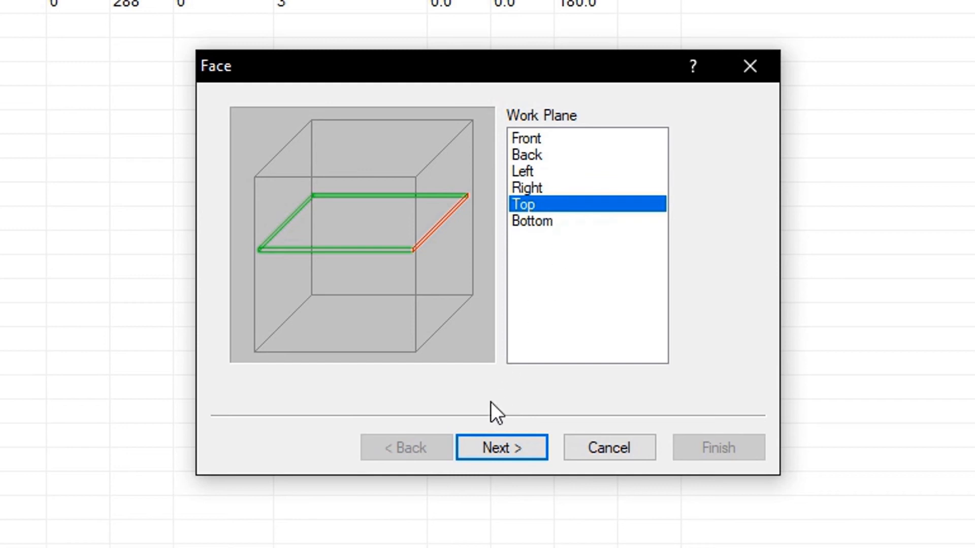
pyautogui.click(500, 447)
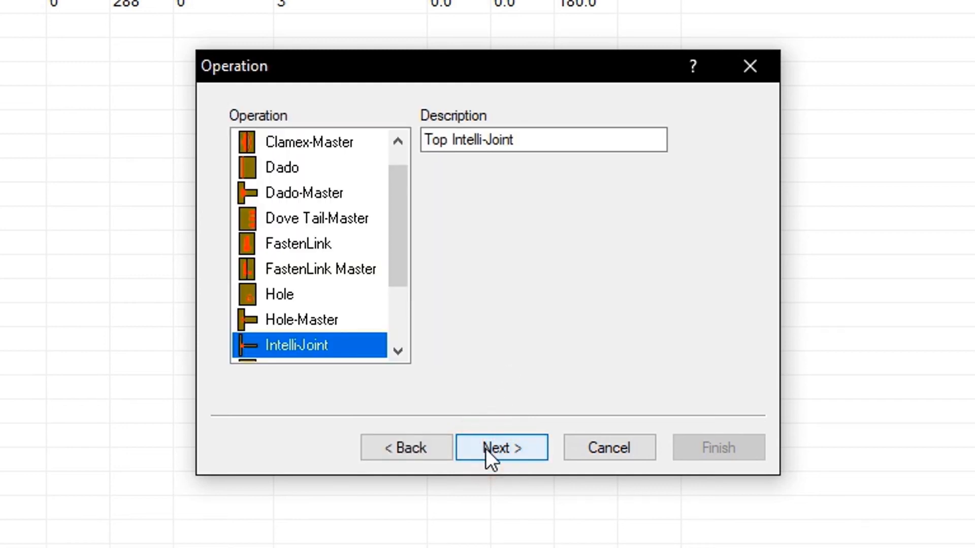
pyautogui.moveTo(336, 364)
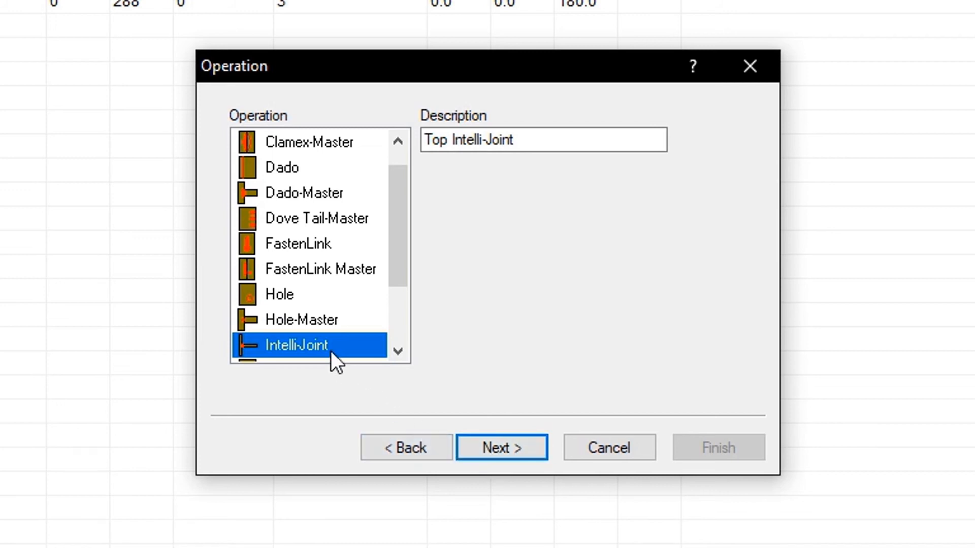
pyautogui.click(501, 447)
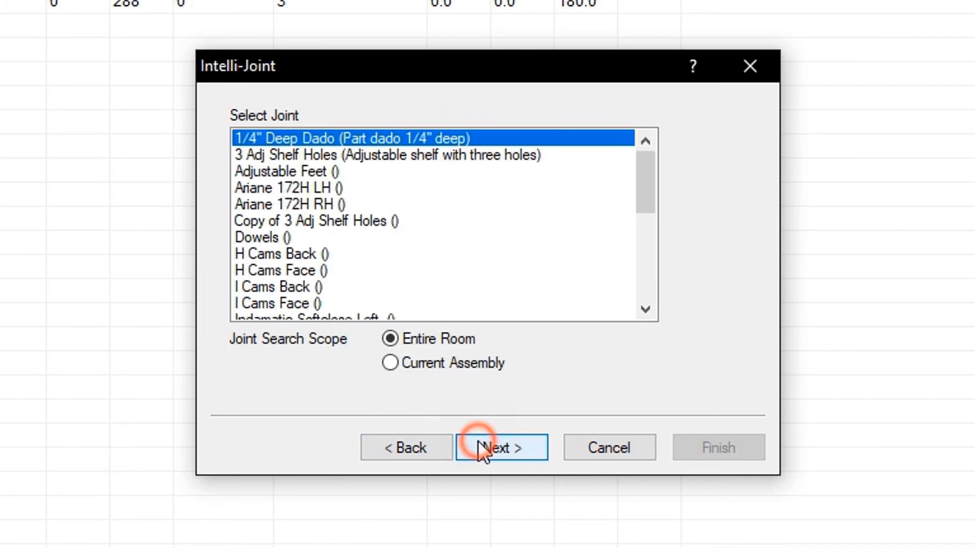
pyautogui.moveTo(637, 233)
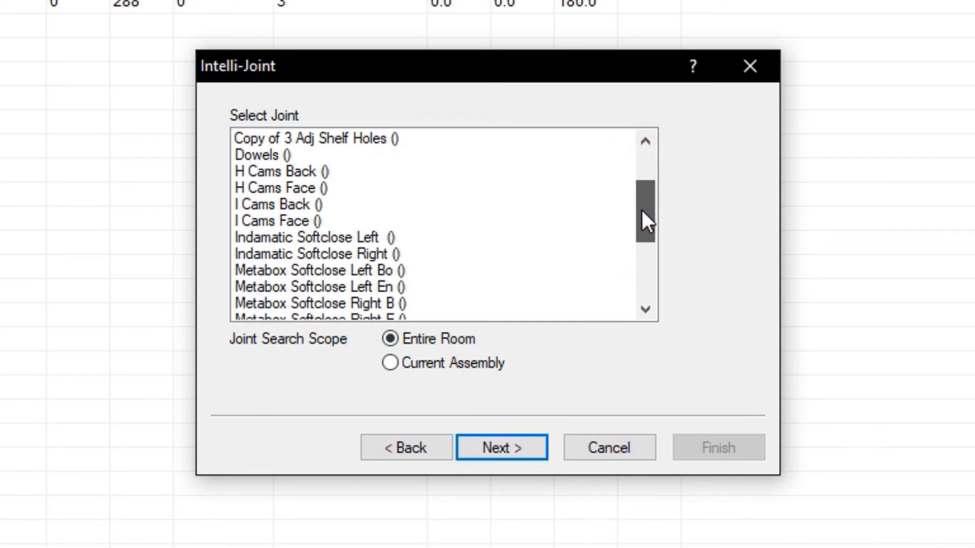
# Step: Choose the Test Cam and Dowel joint and continue to its dimensions
pyautogui.scroll(-3)
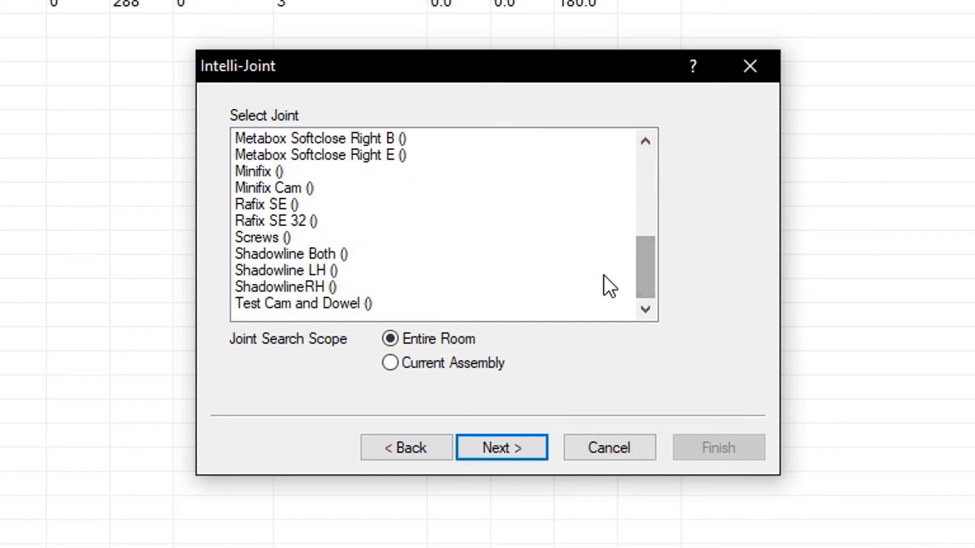
pyautogui.moveTo(340, 314)
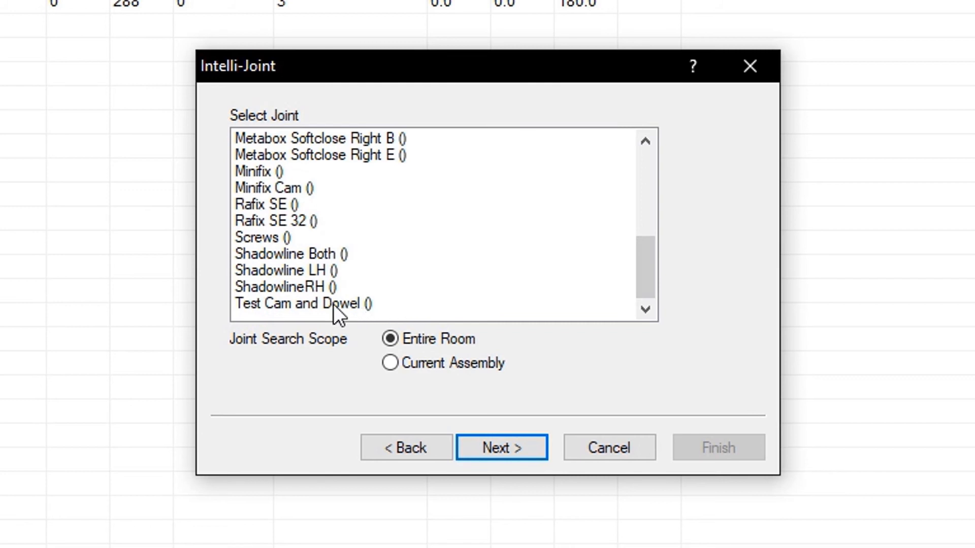
pyautogui.click(303, 303)
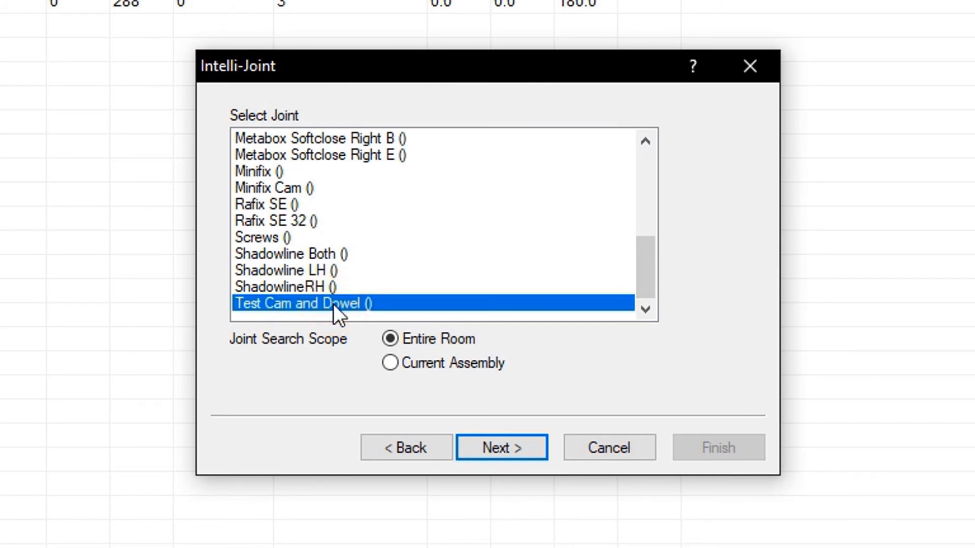
pyautogui.moveTo(502, 447)
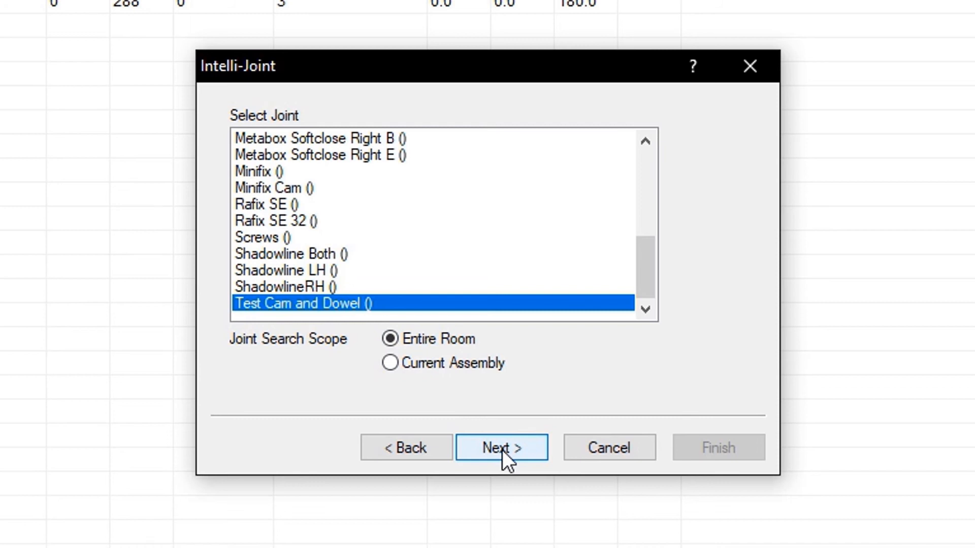
pyautogui.click(501, 447)
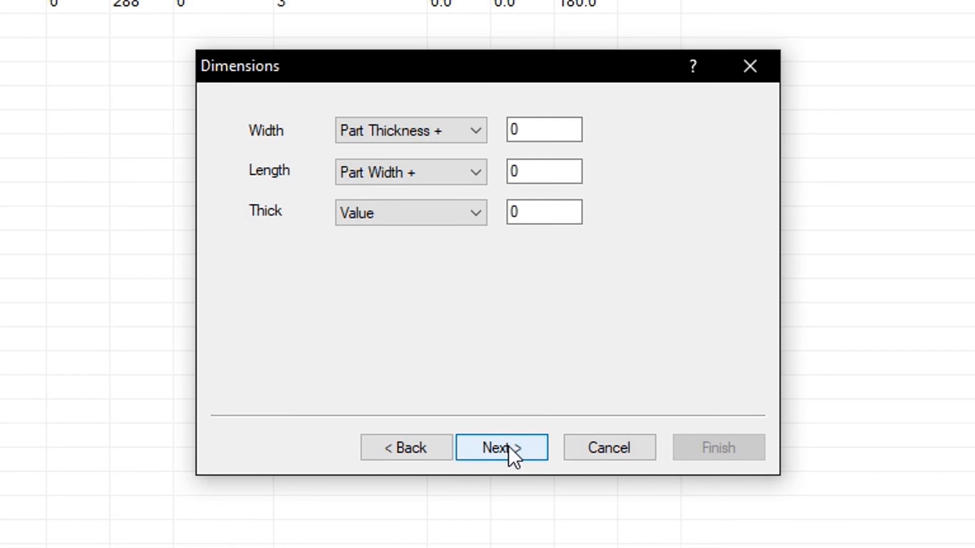
# Step: Keep the 16.5 by 543.5 dimensions and Rotate 180 orientation, finishing the operation
pyautogui.click(501, 447)
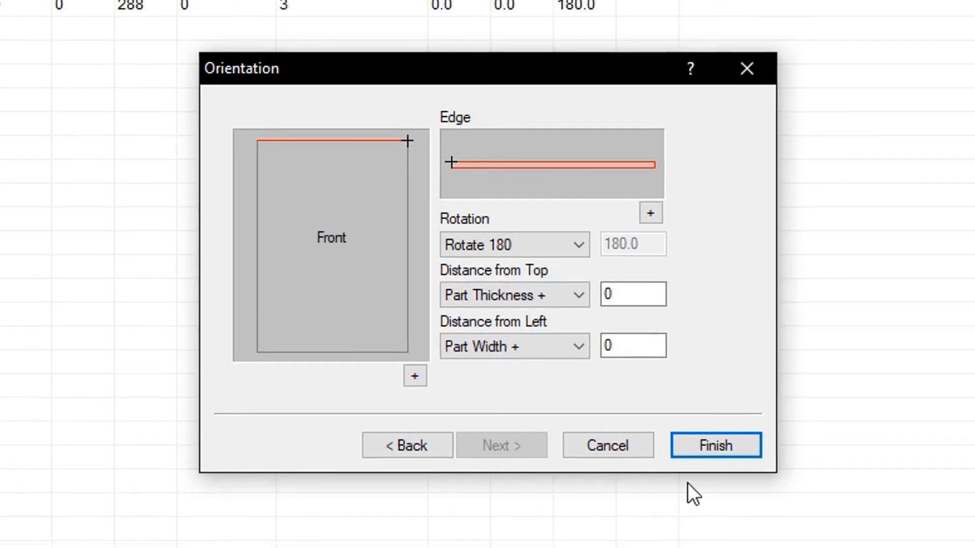
pyautogui.click(715, 444)
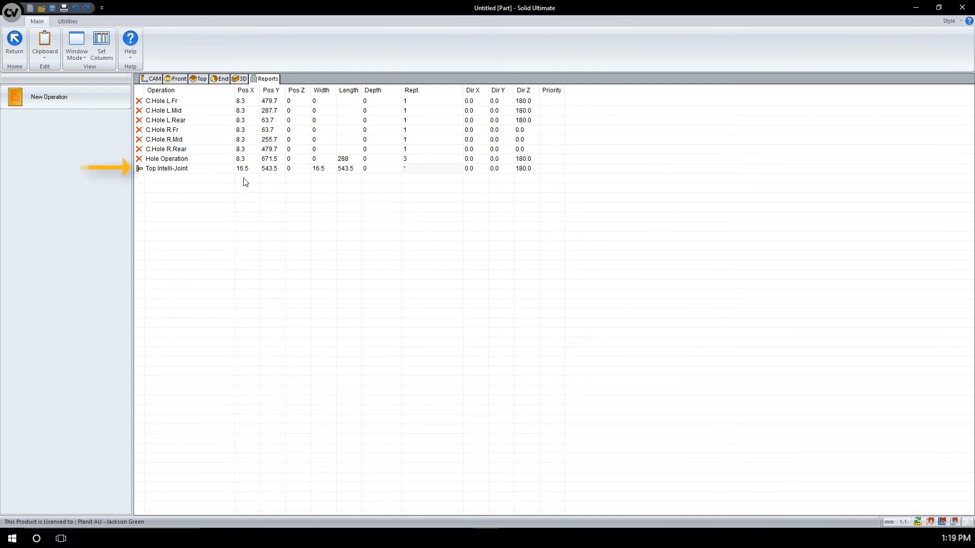
pyautogui.moveTo(261, 181)
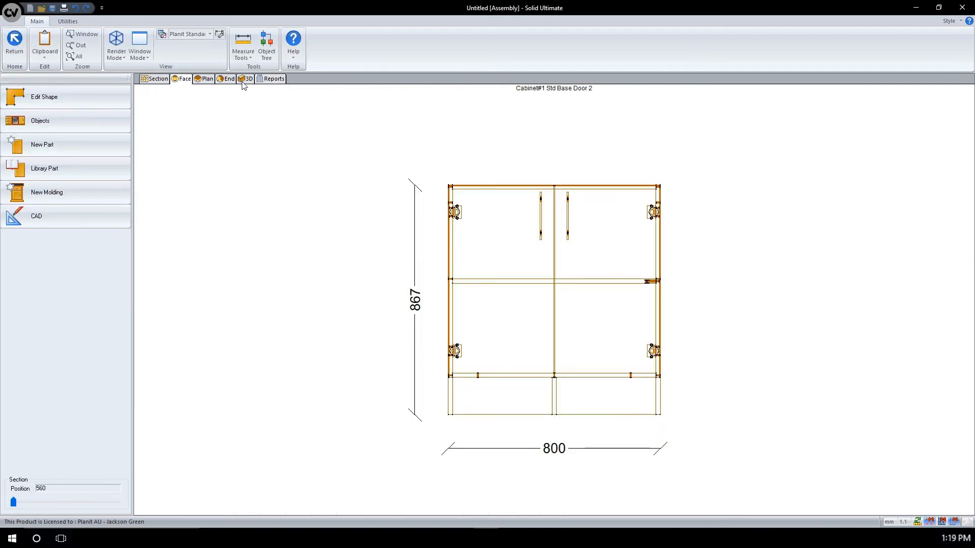
# Step: Switch the base cabinet assembly to another display view
pyautogui.click(246, 79)
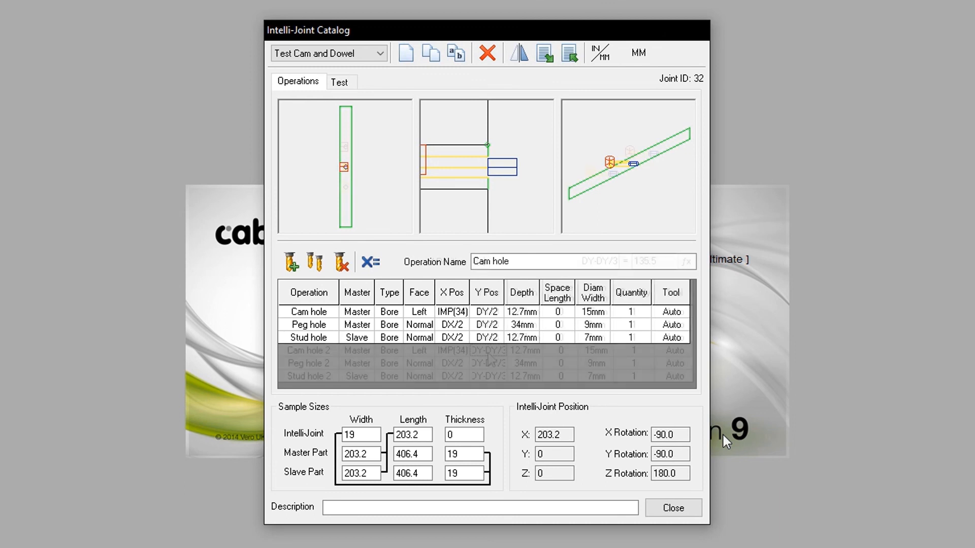
# Step: Set the two hole sets' Y positions to DY/3 and DY-DY/3 and return to the cabinet
pyautogui.click(488, 350)
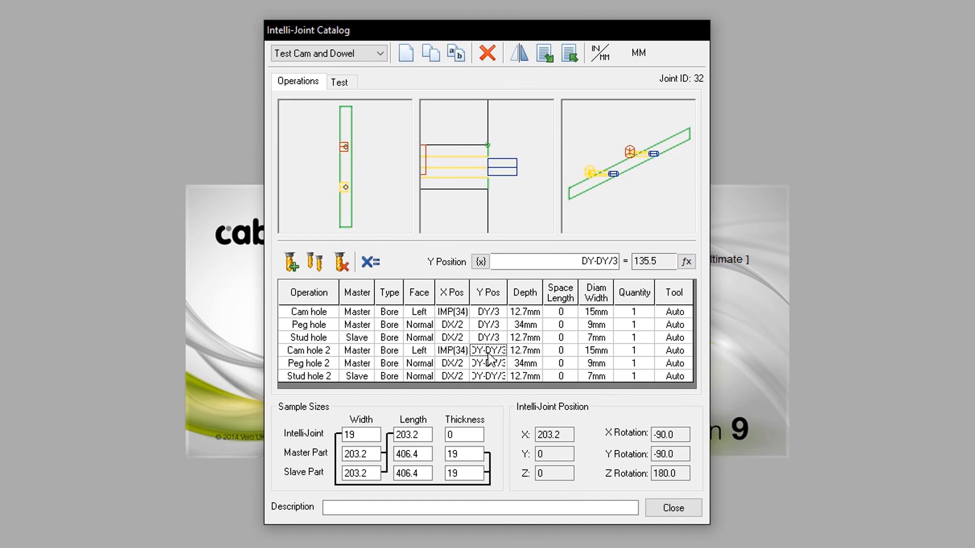
pyautogui.click(487, 312)
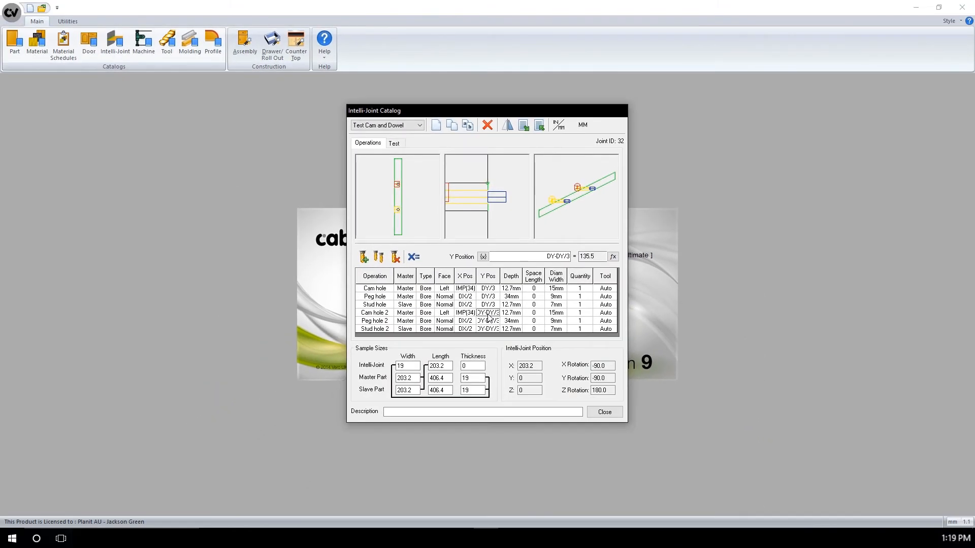
pyautogui.click(602, 412)
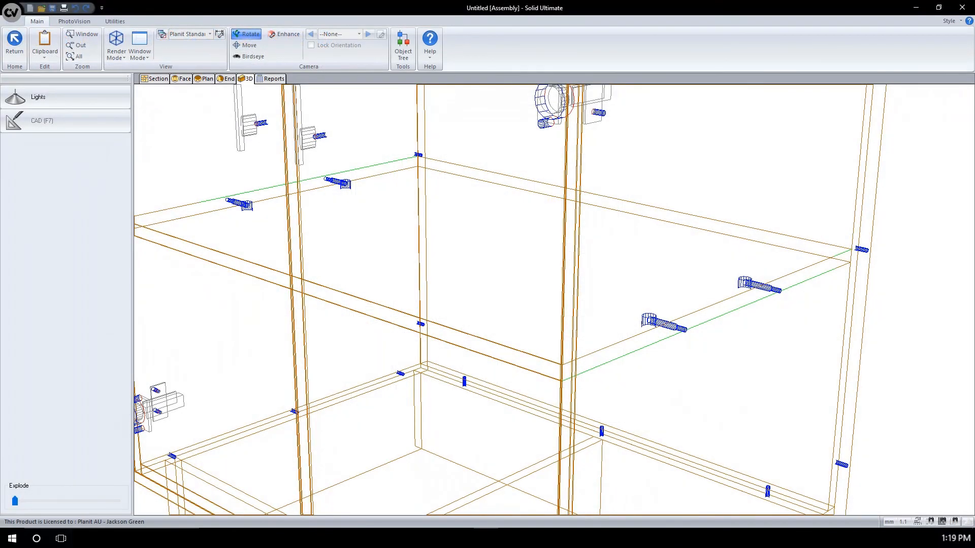